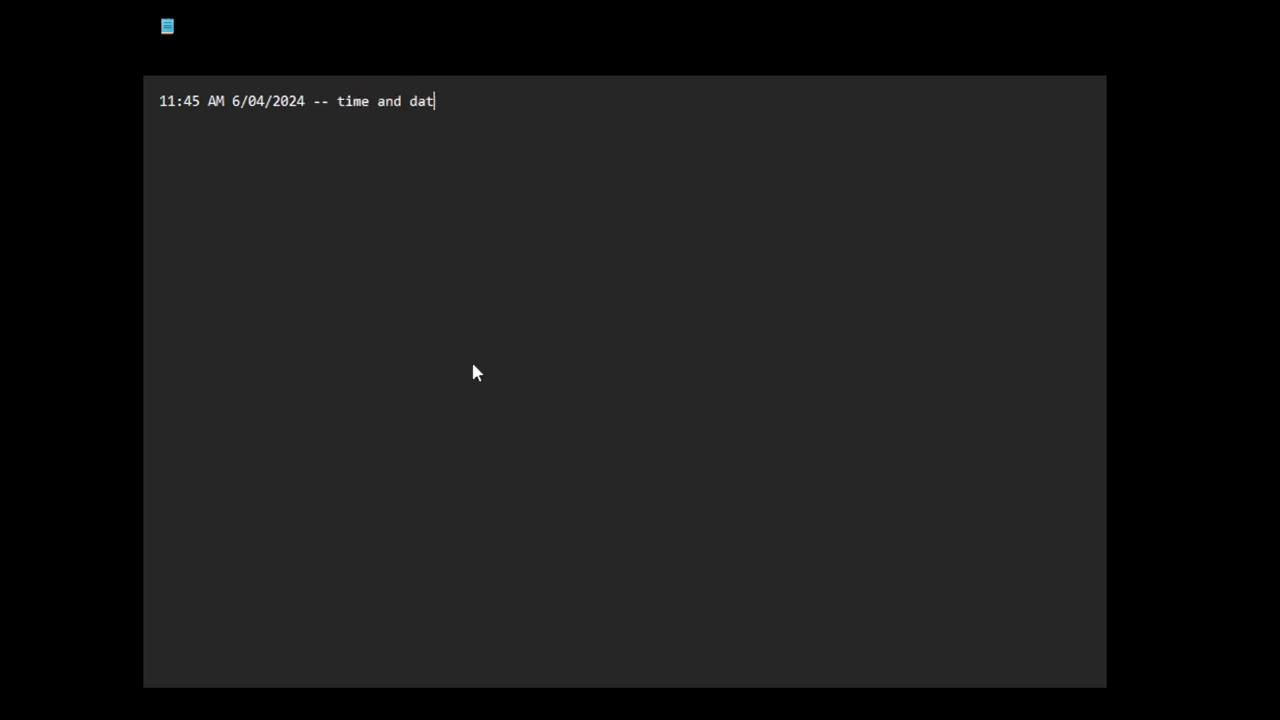
Finish the timestamp line with 'time and date of recording video'
type("e of rec")
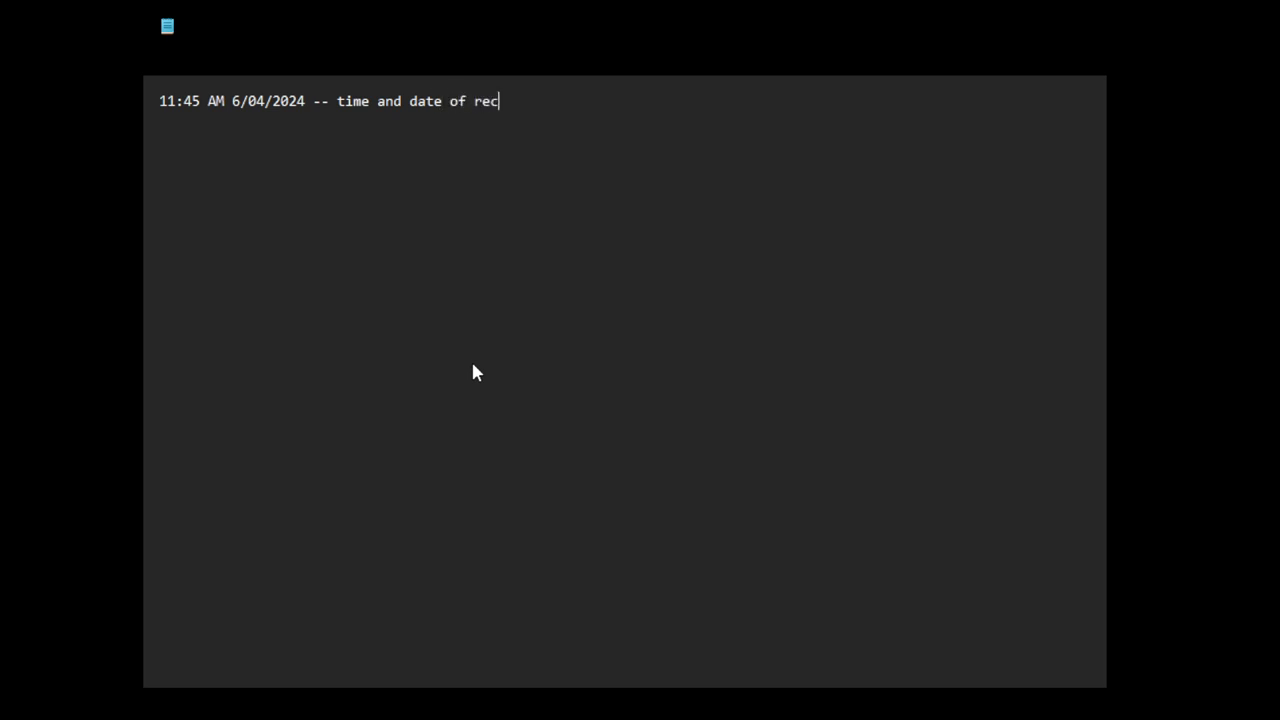
type("ording video")
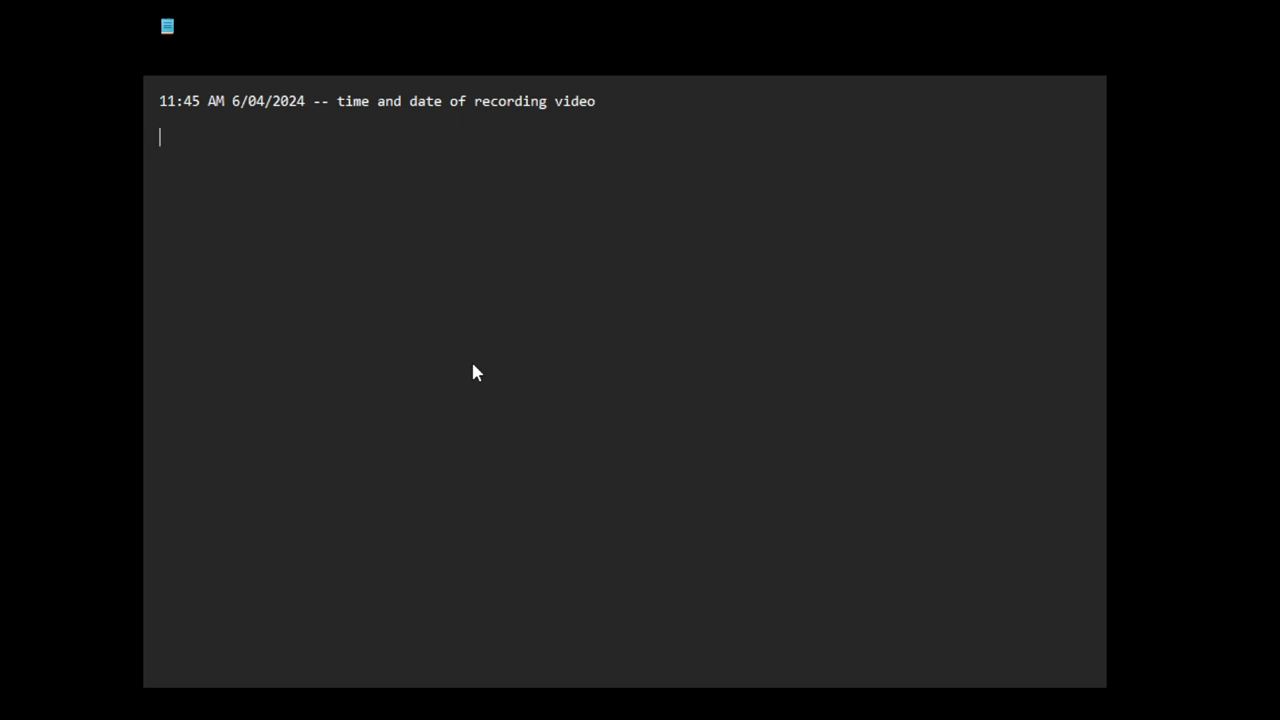
Add the title 'Total hybrid WAR!!' below, retyping 'War!' as 'WAR!!', and begin the next line with 'U'
type("Tot")
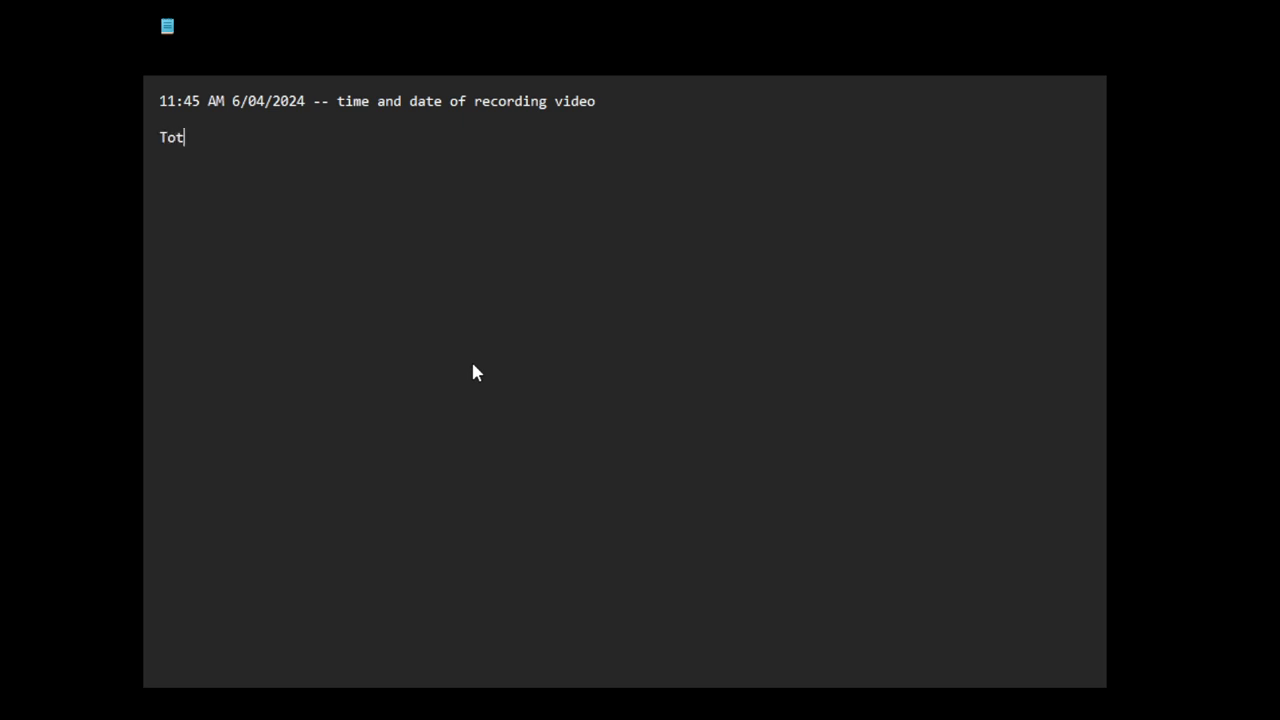
type("al")
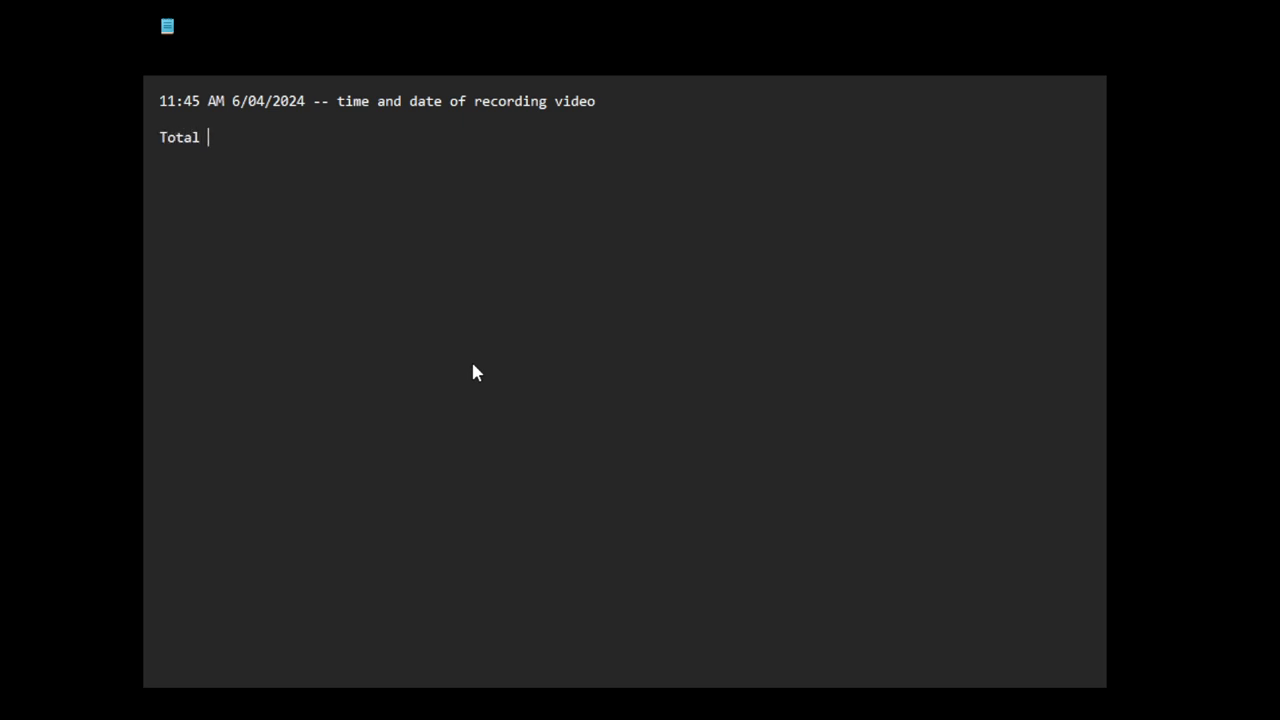
type("hybrid")
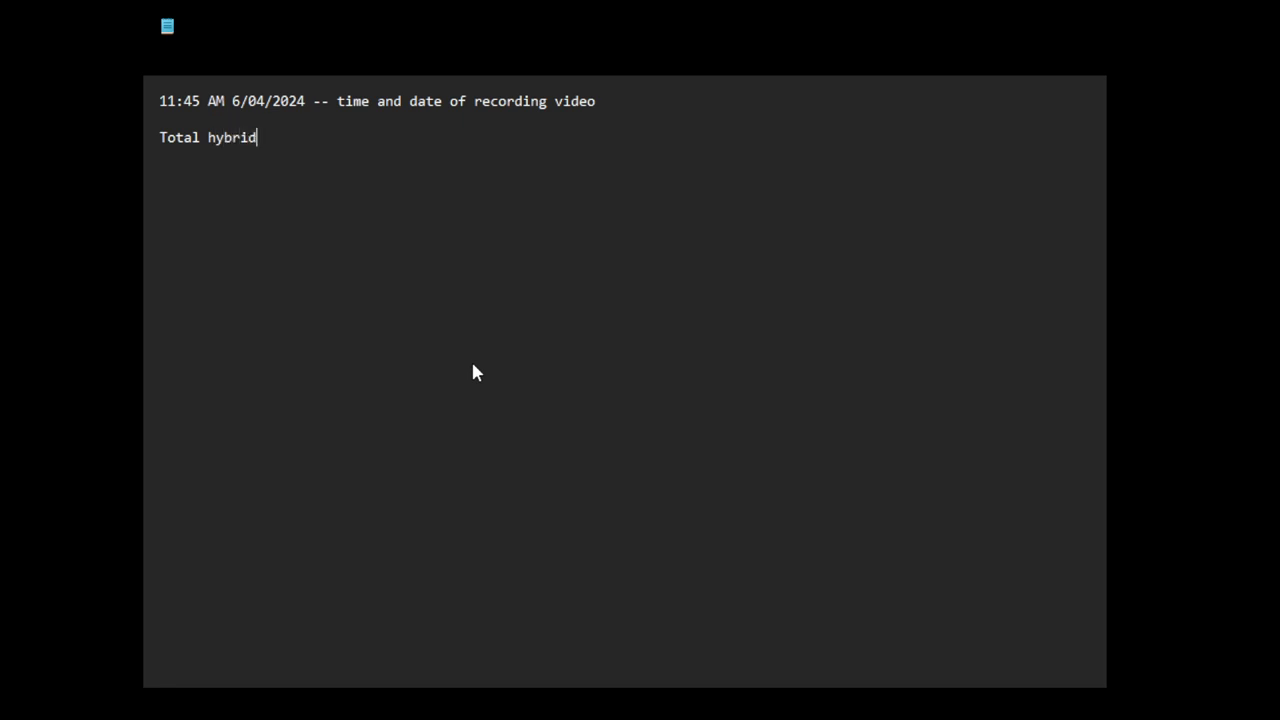
type("War!")
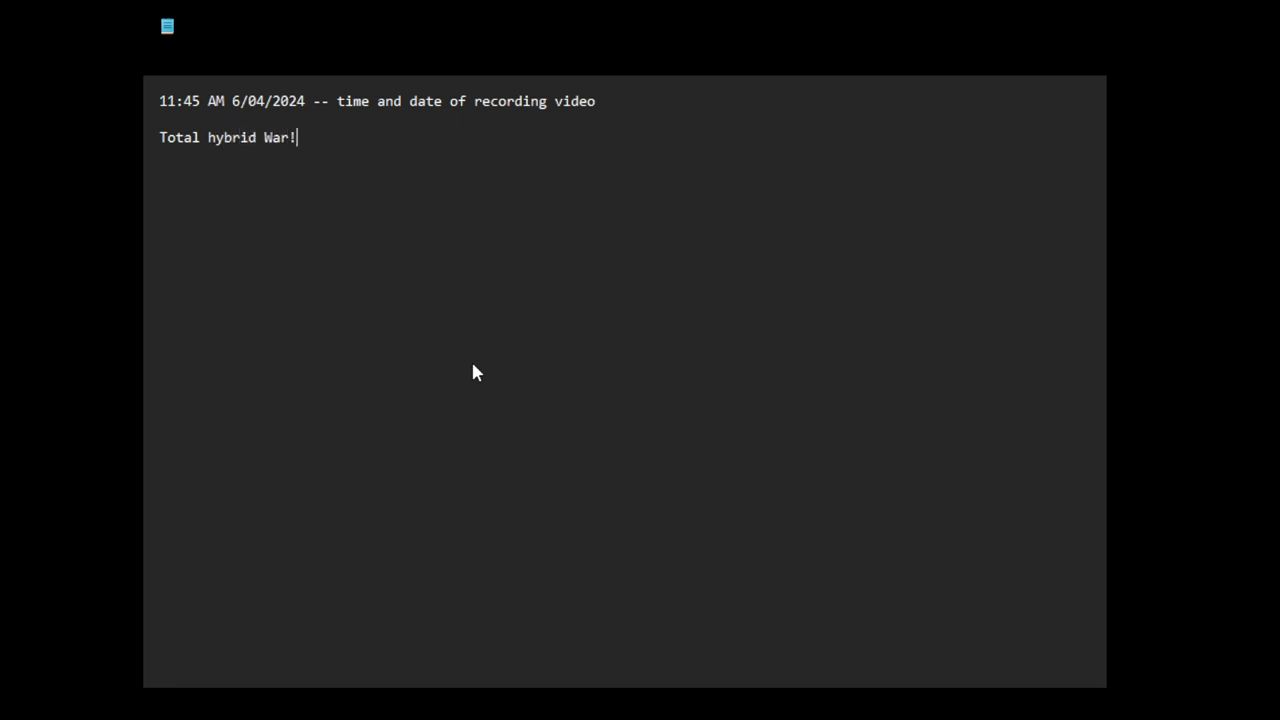
key("Backspace")
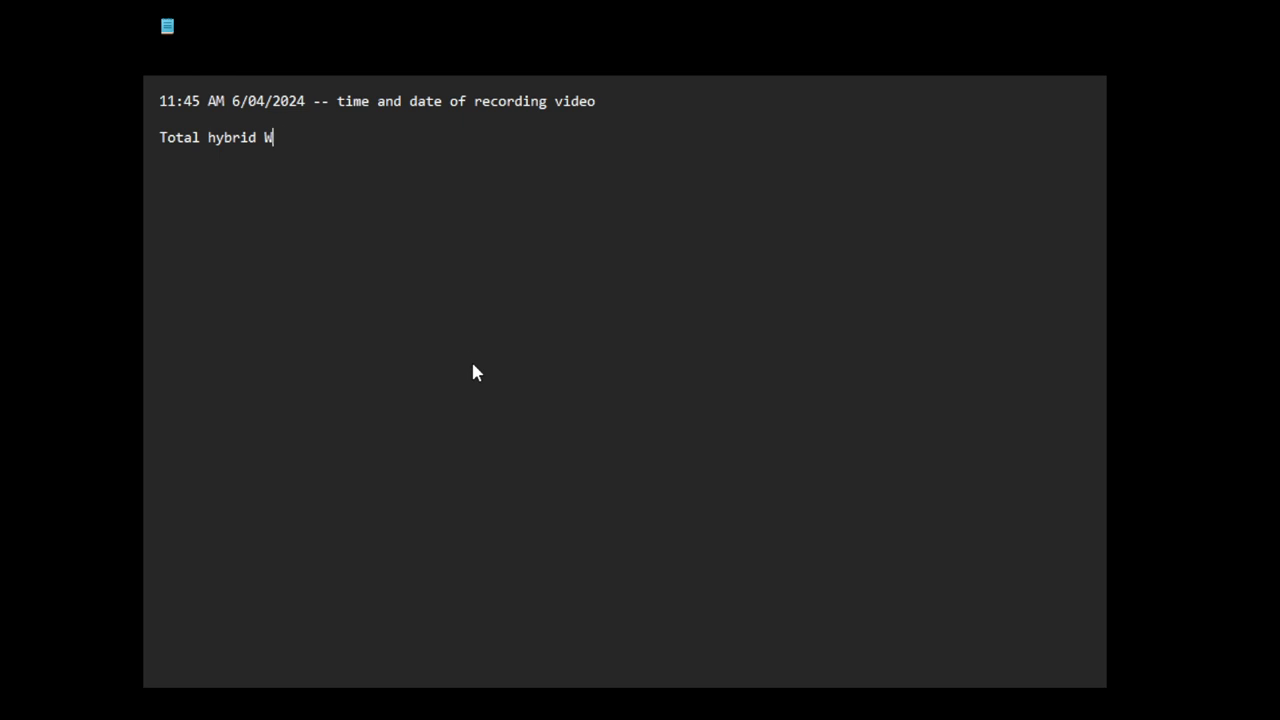
type("AR!!")
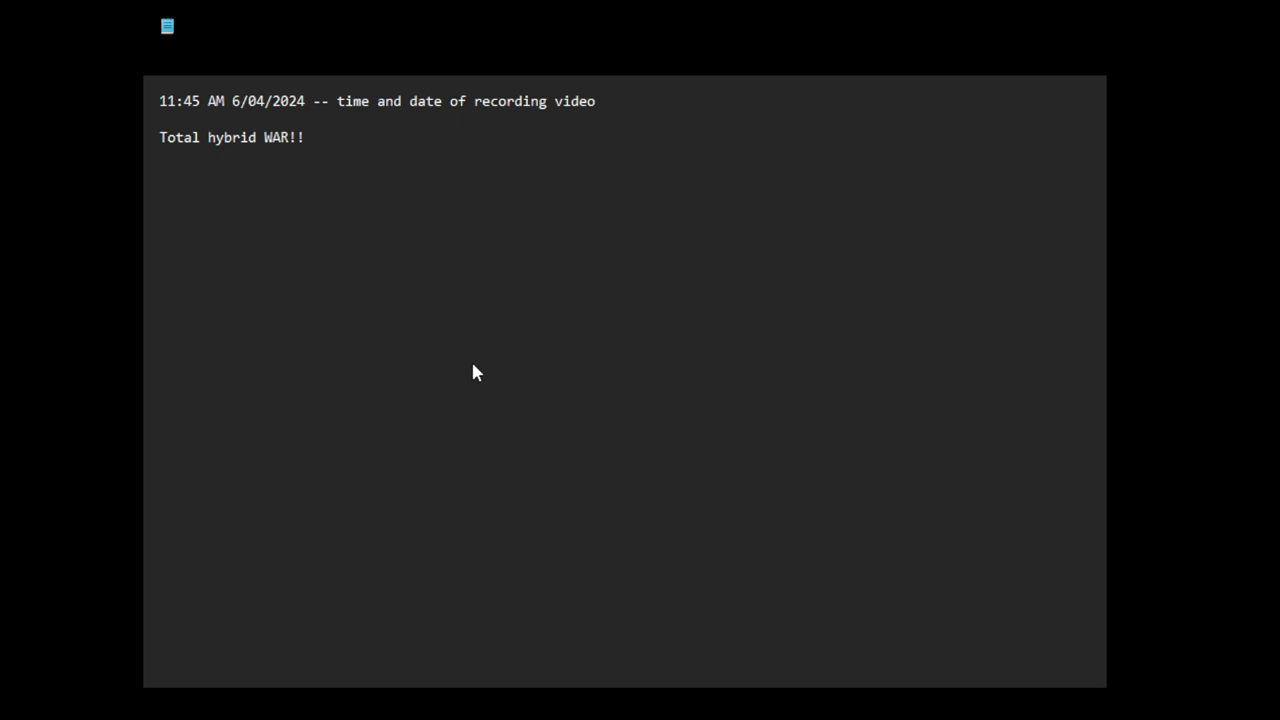
type("U")
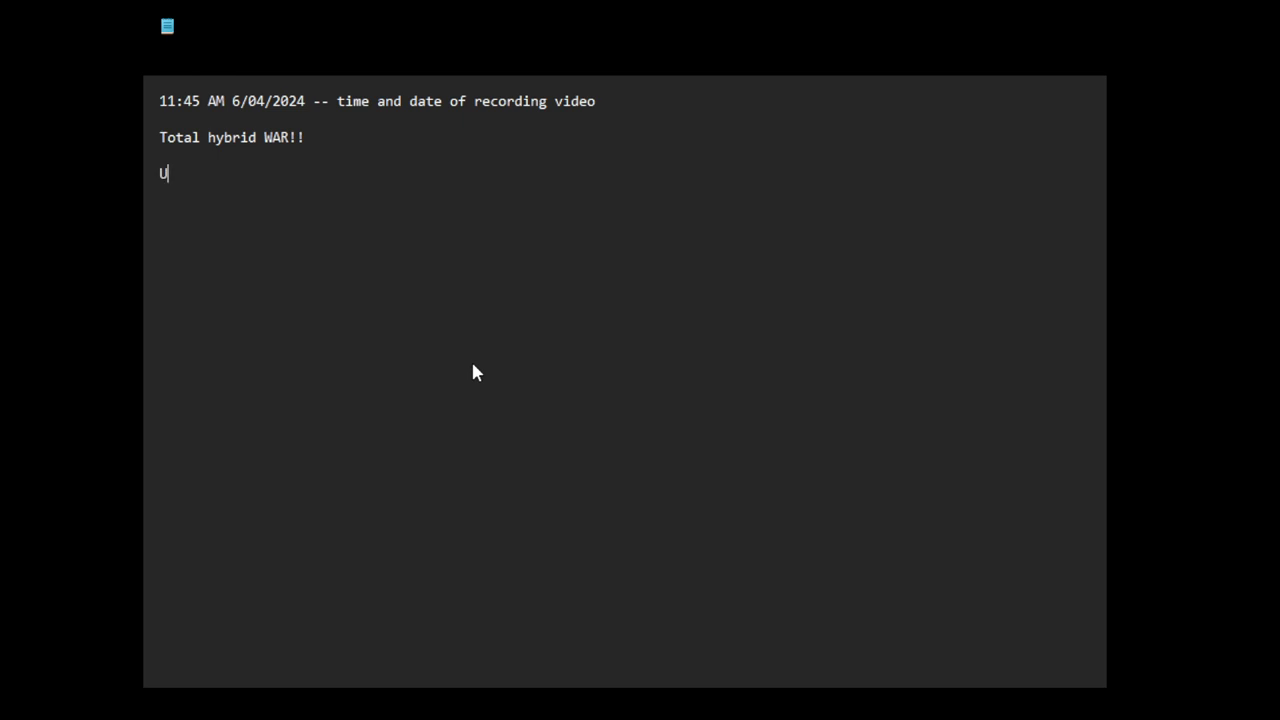
Write the sides line 'US (West) vs China-Russian-Iran-North Korea'
type("S-")
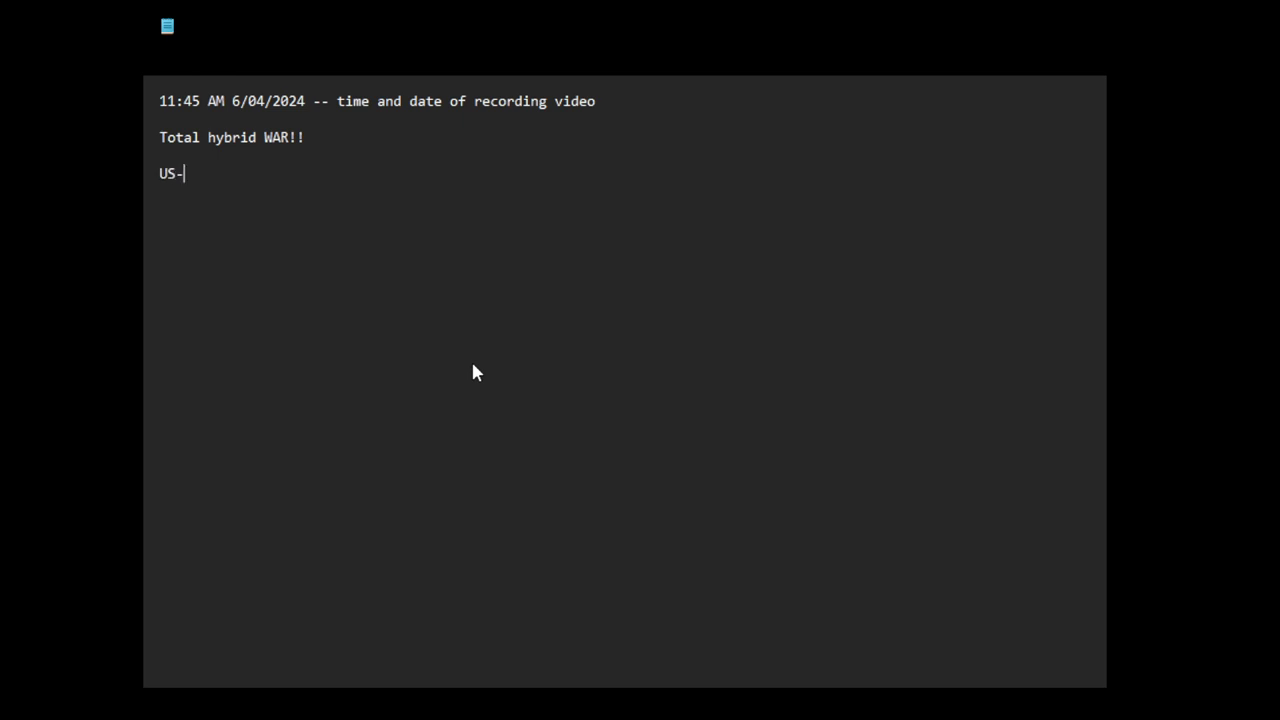
type("(")
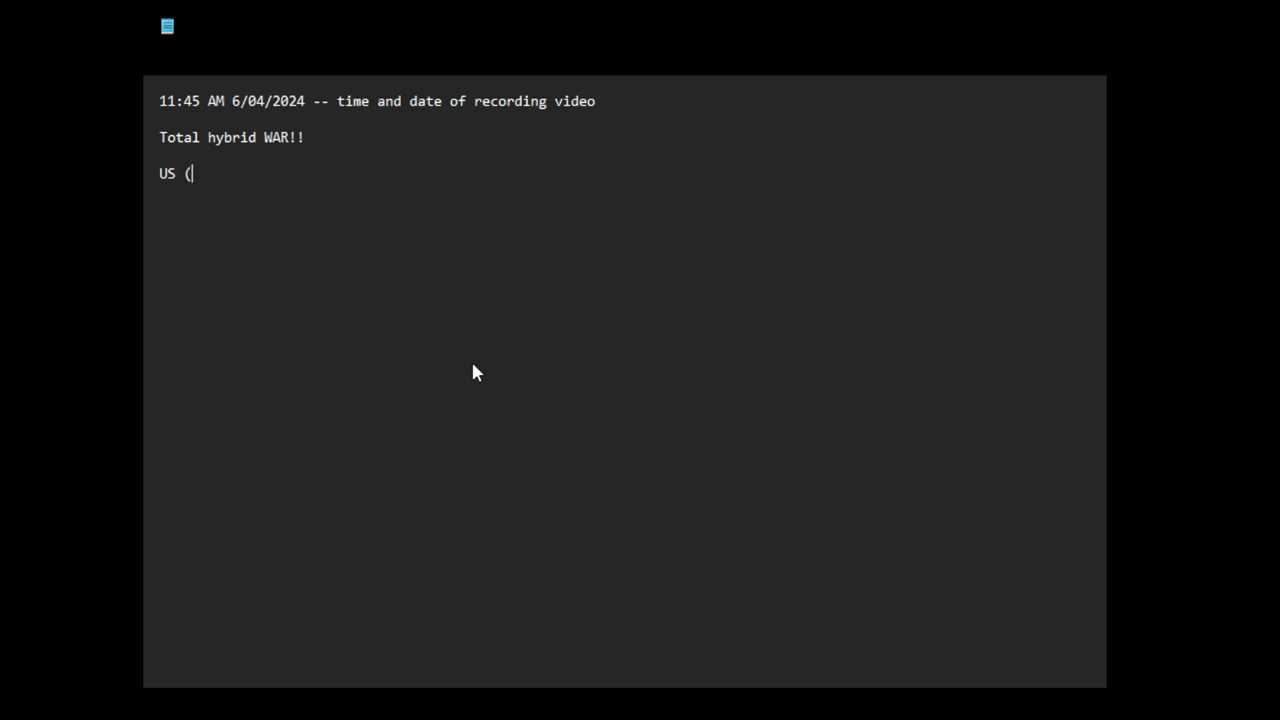
type("West_")
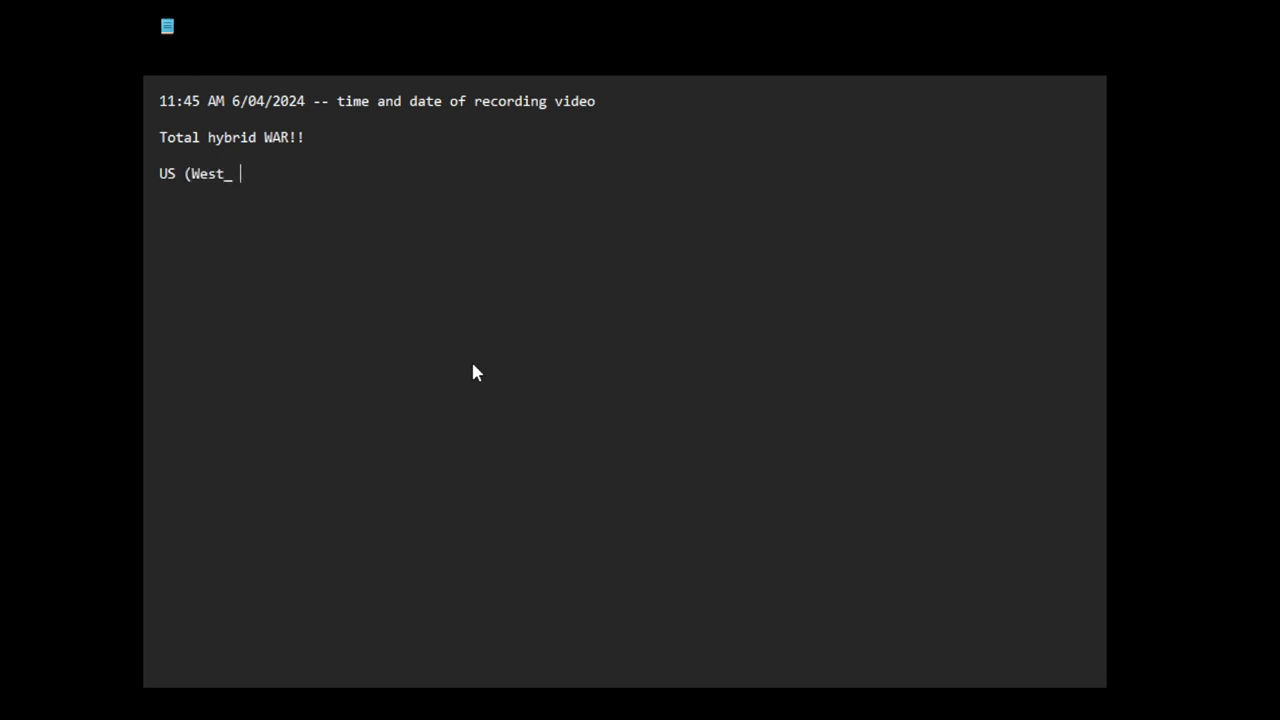
type(") vs")
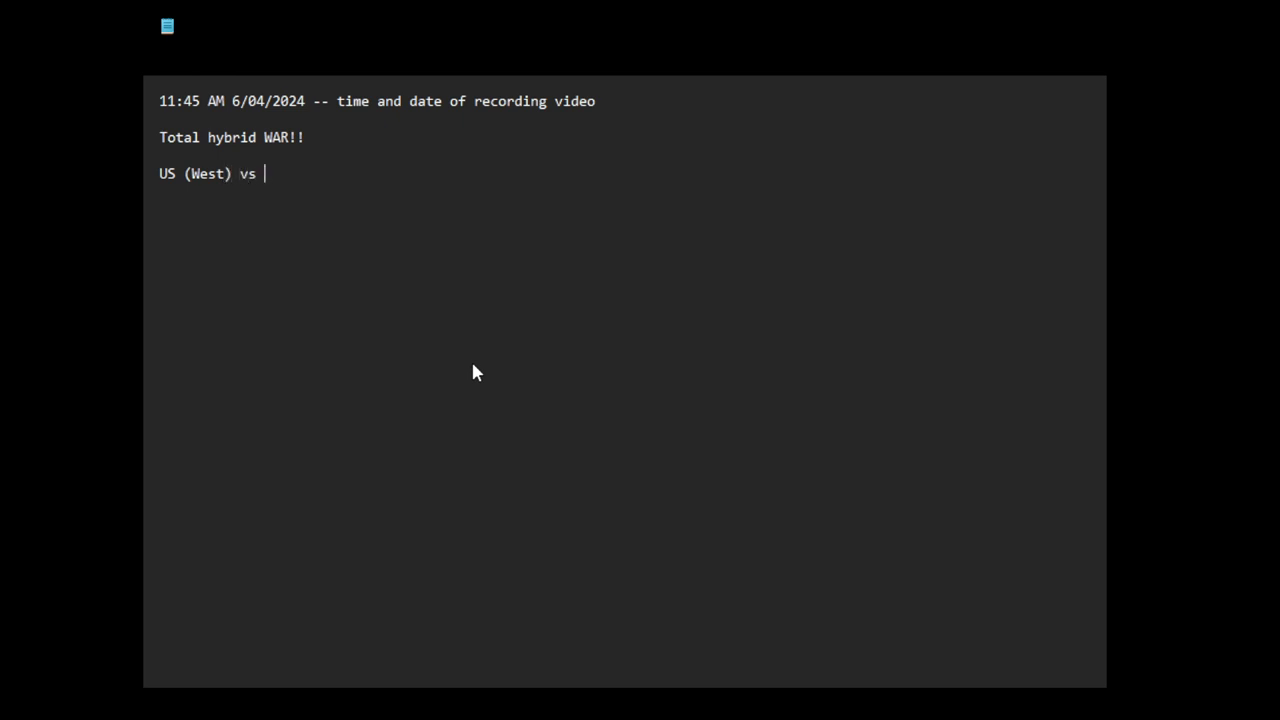
type("China")
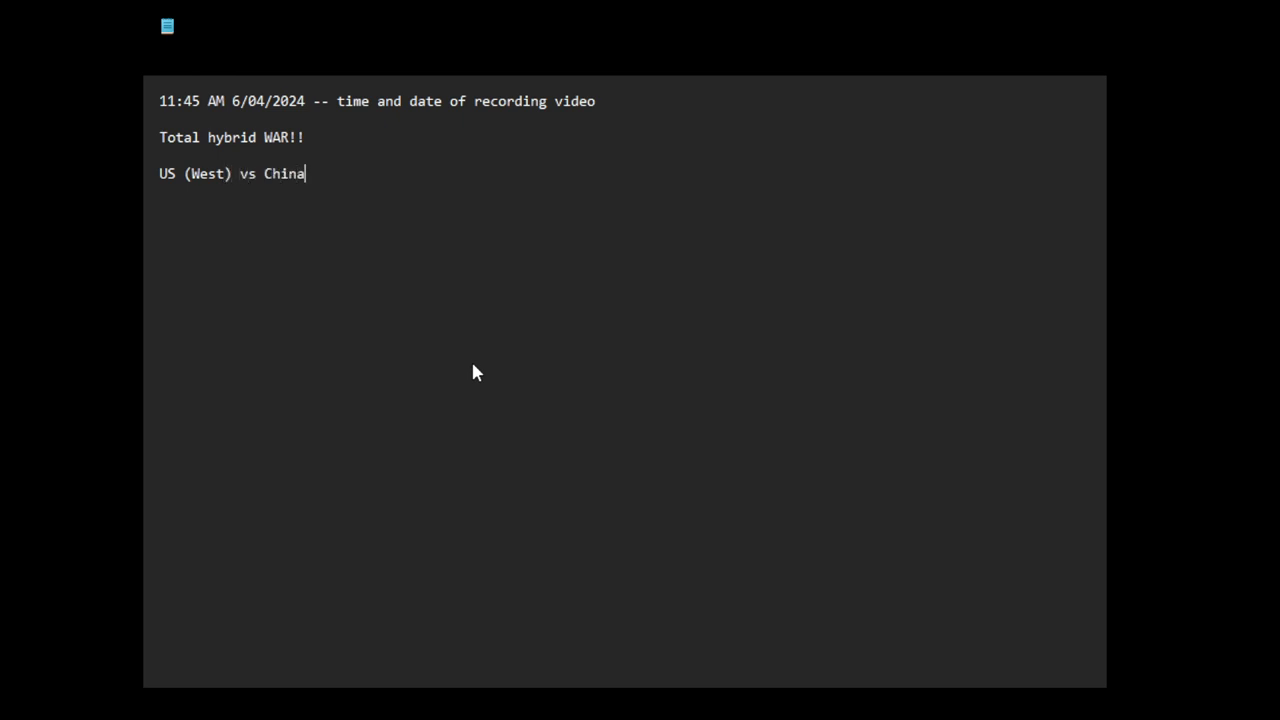
type("-Russian")
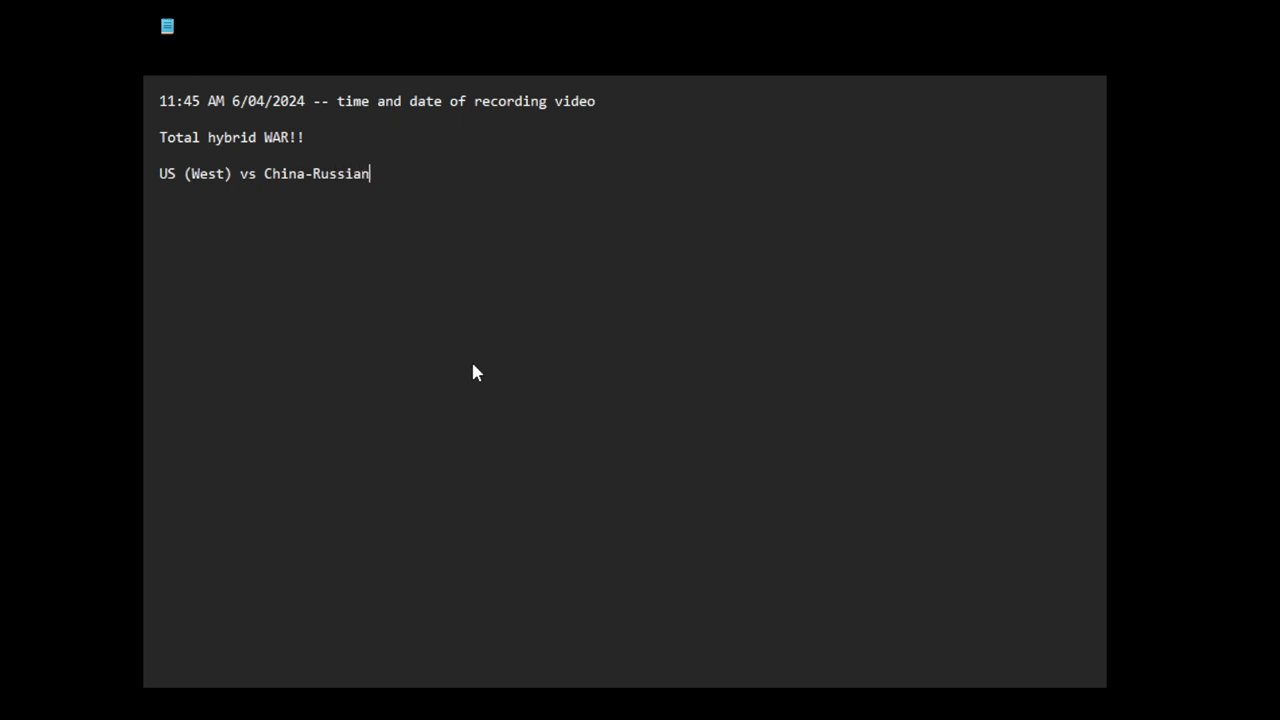
type("-Iran-")
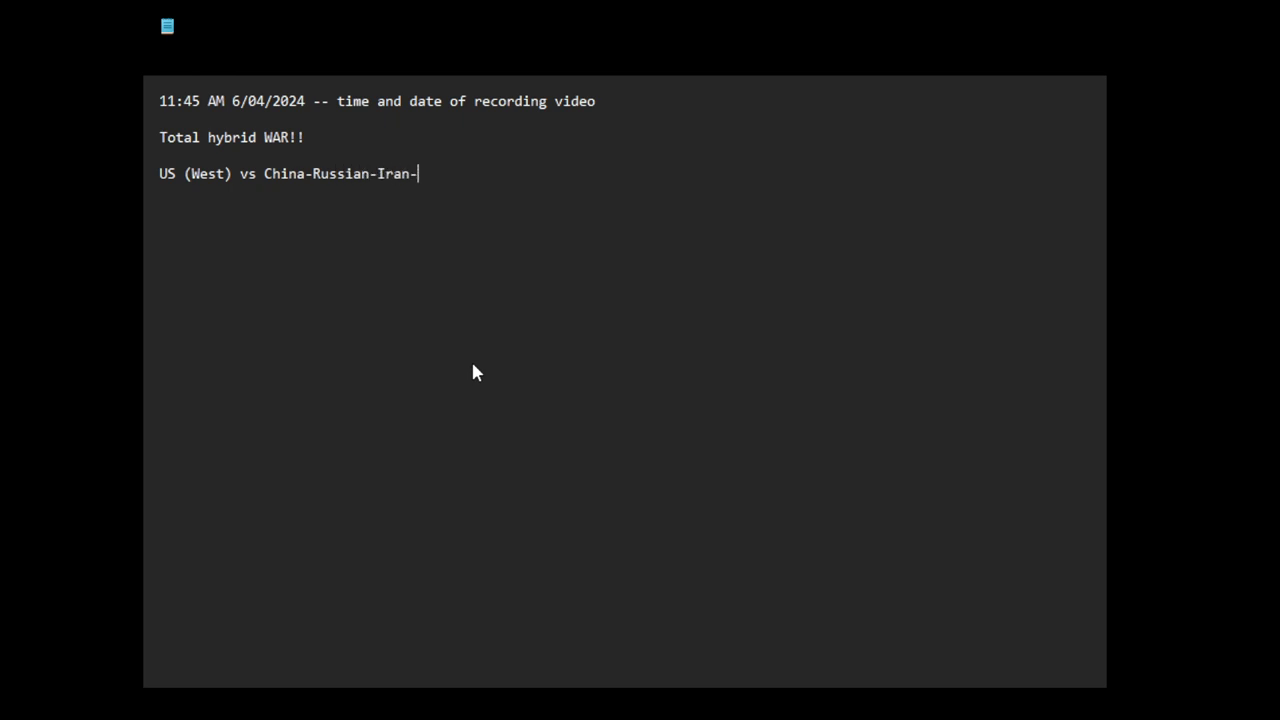
type("North")
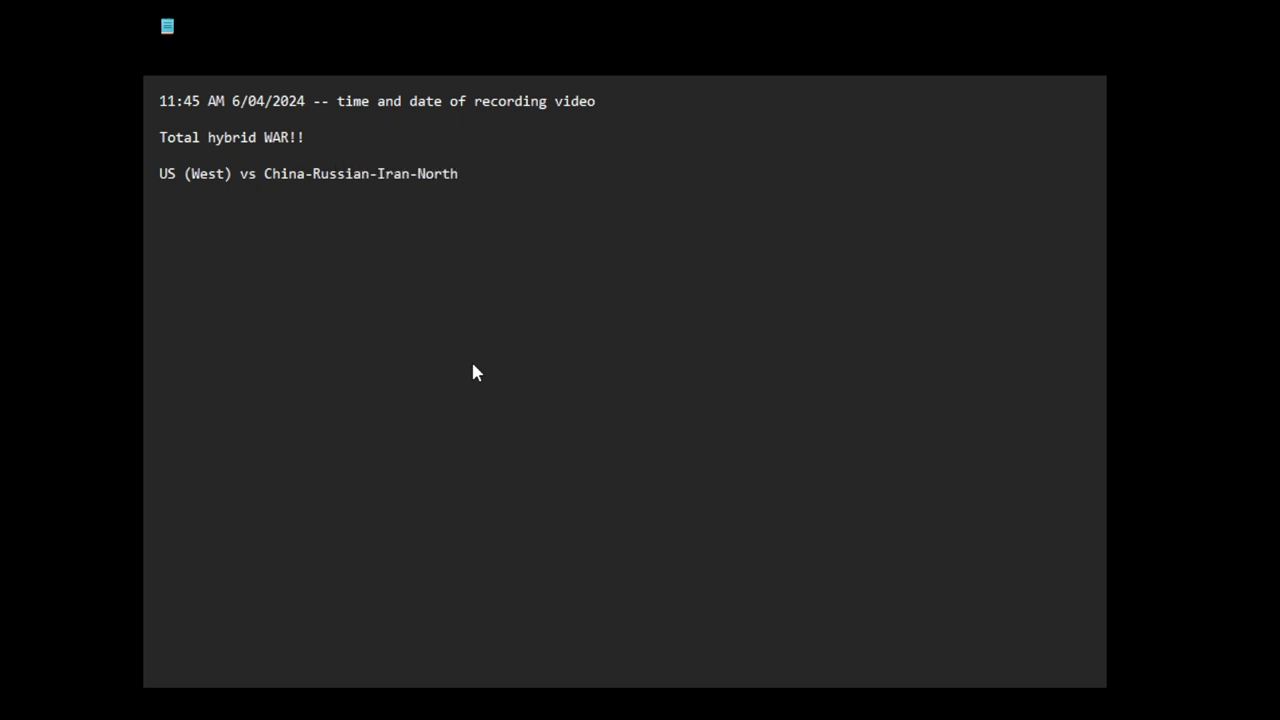
type("K")
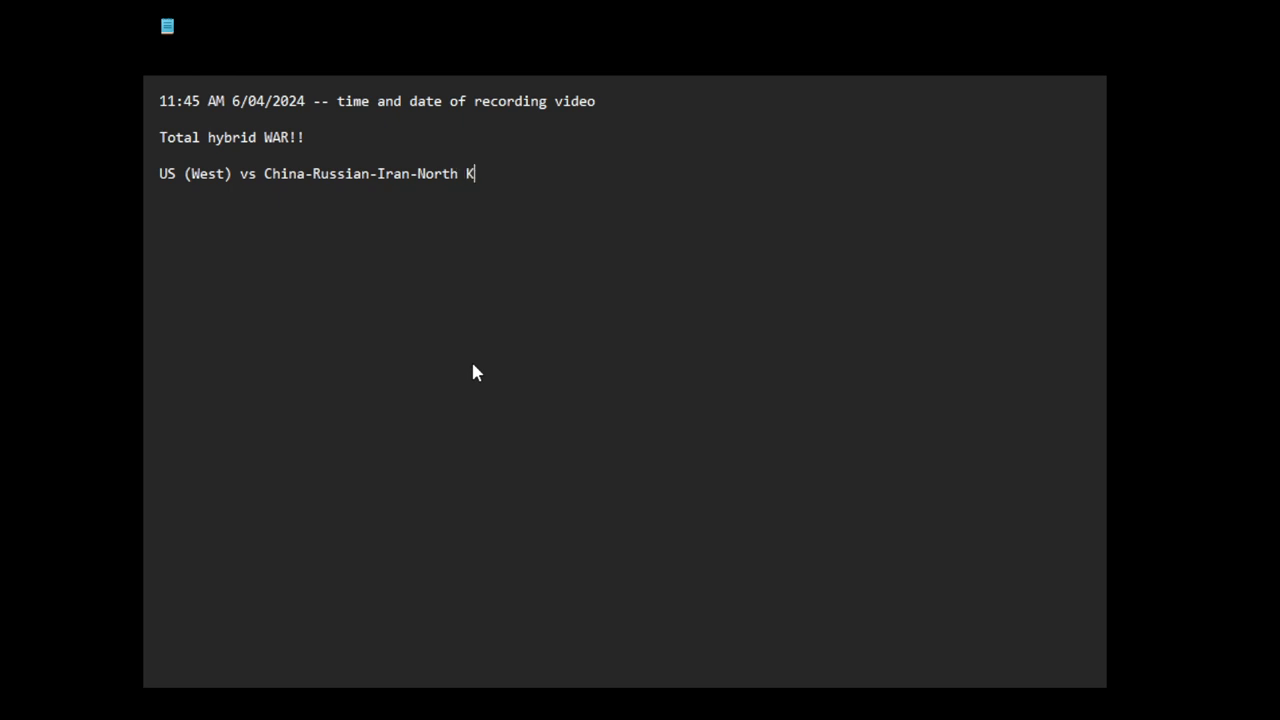
type("orea")
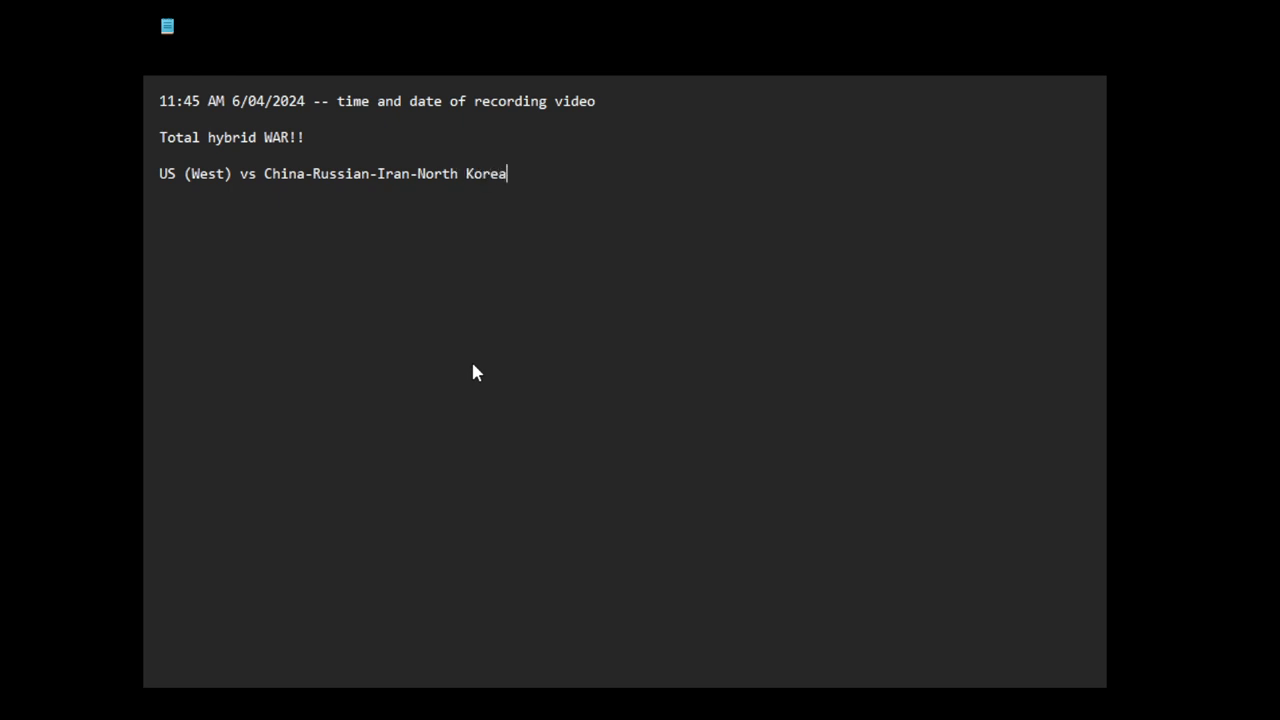
Extend the sides line with '-Venezuela-Houthis' and start a new line below it
type("-Ve")
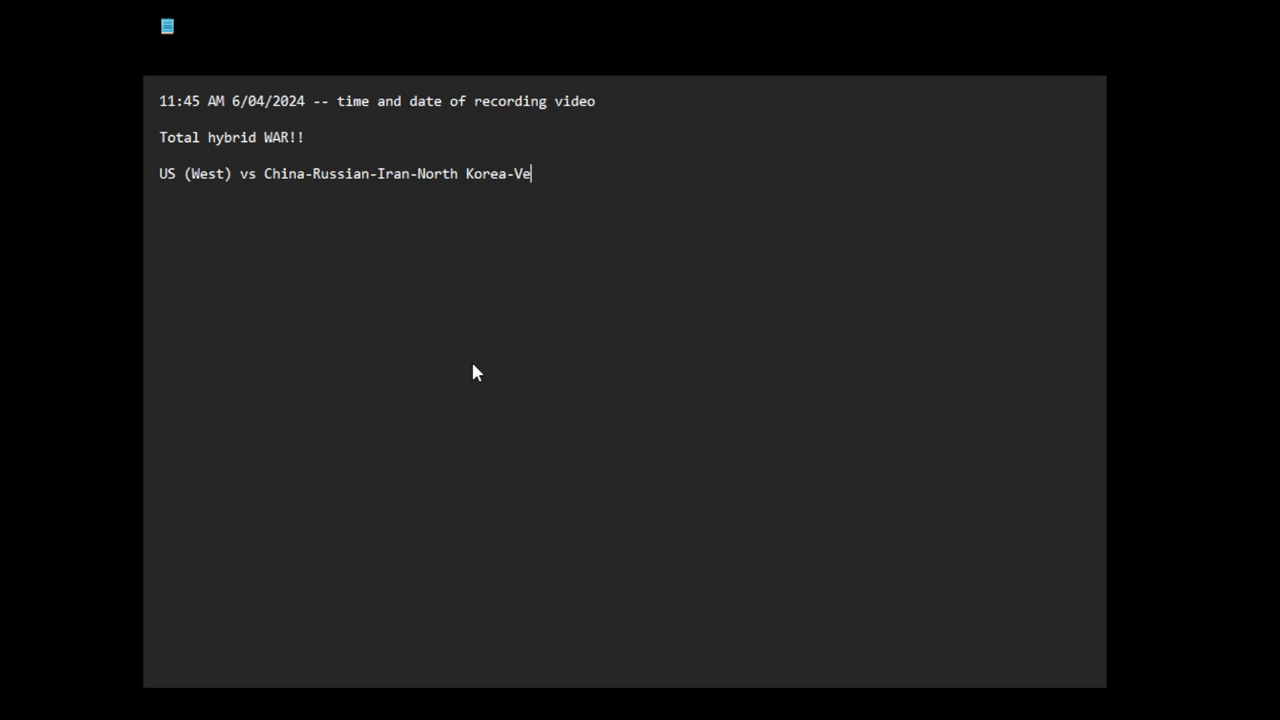
type("nezuela")
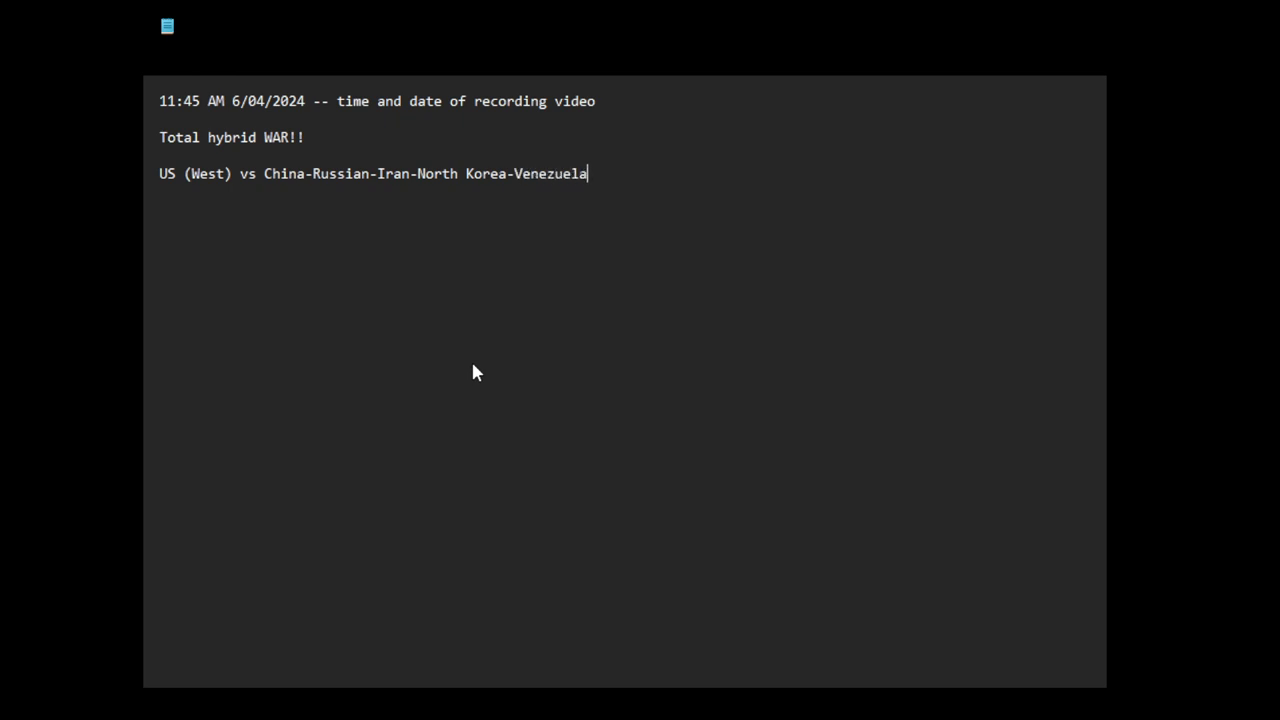
type("-")
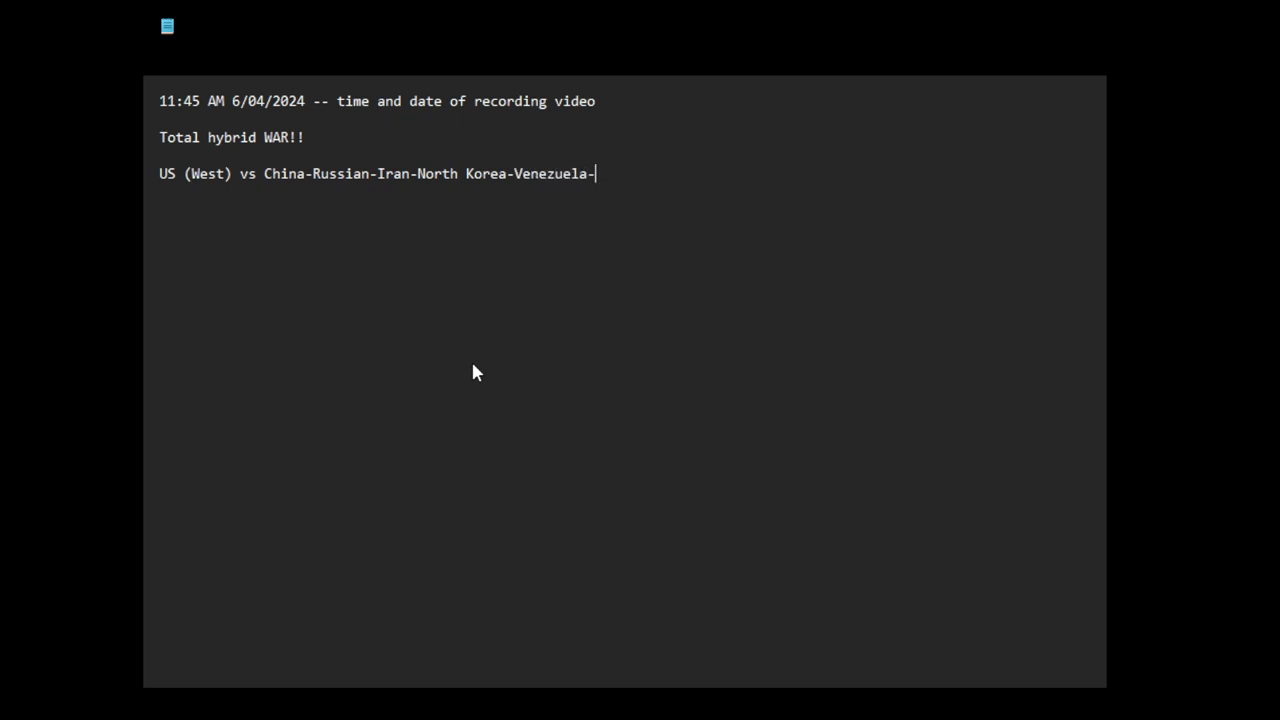
type("Houthis")
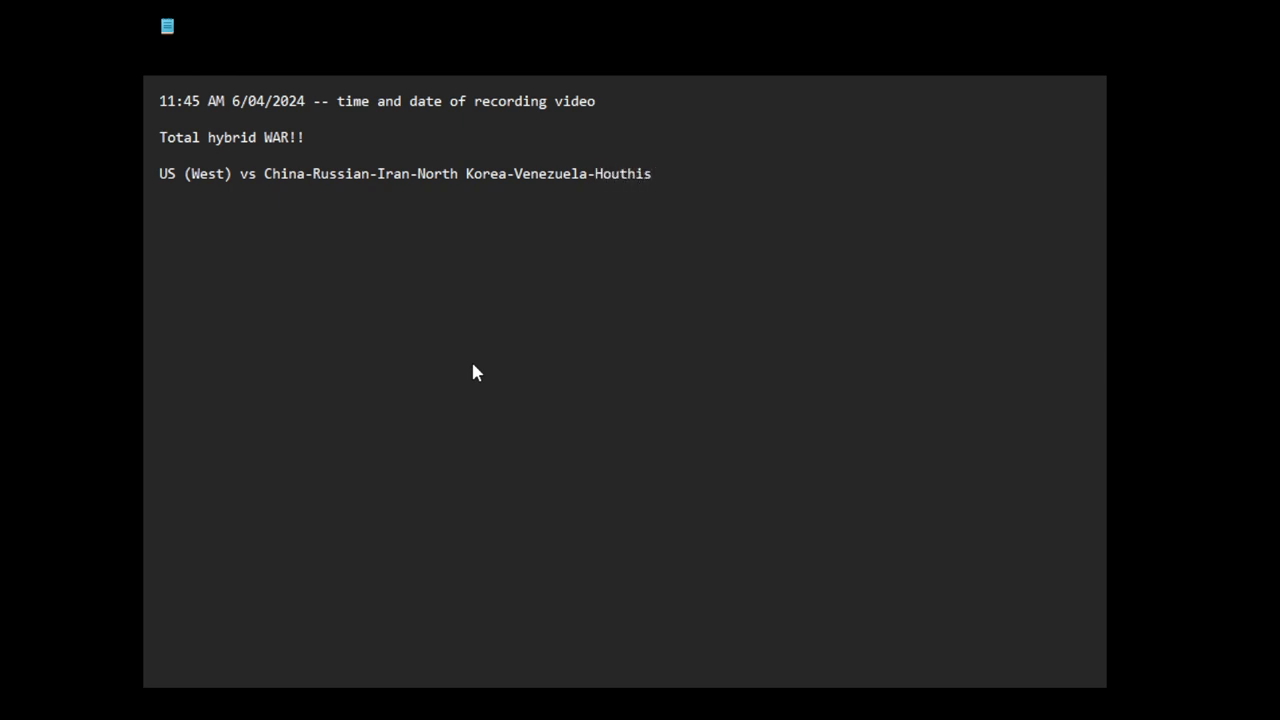
left_click(652, 172)
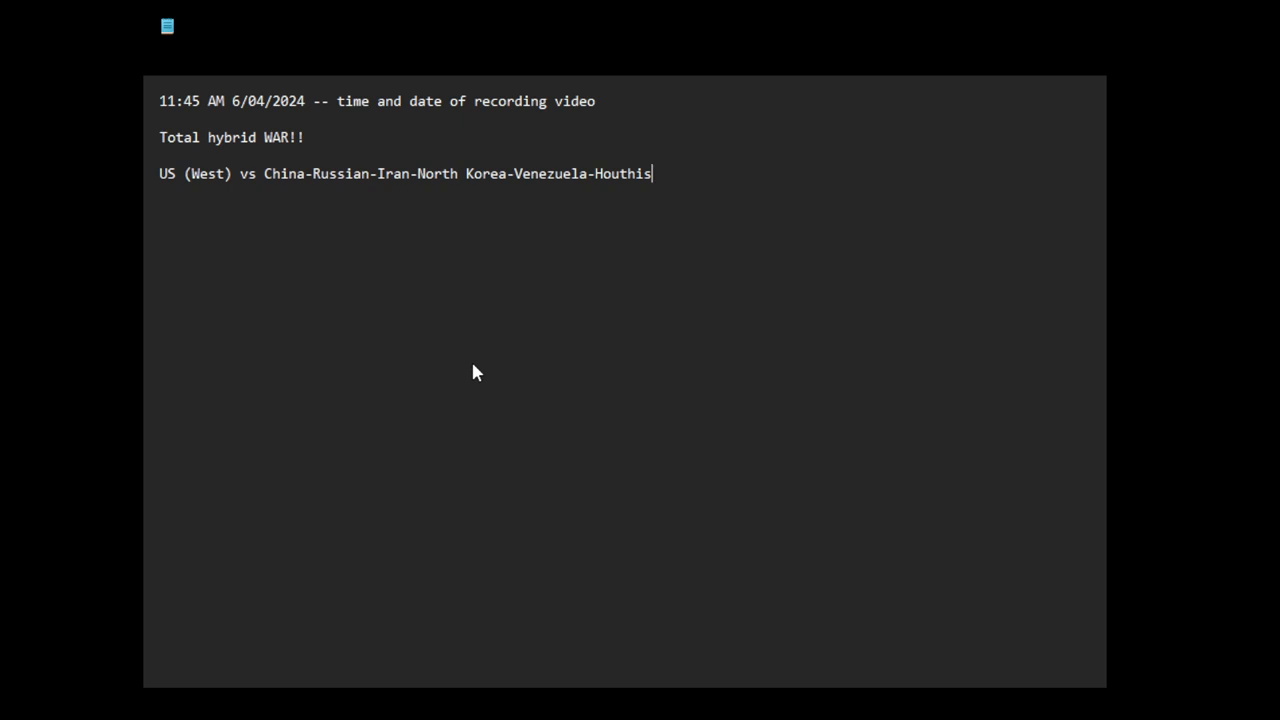
key("Return")
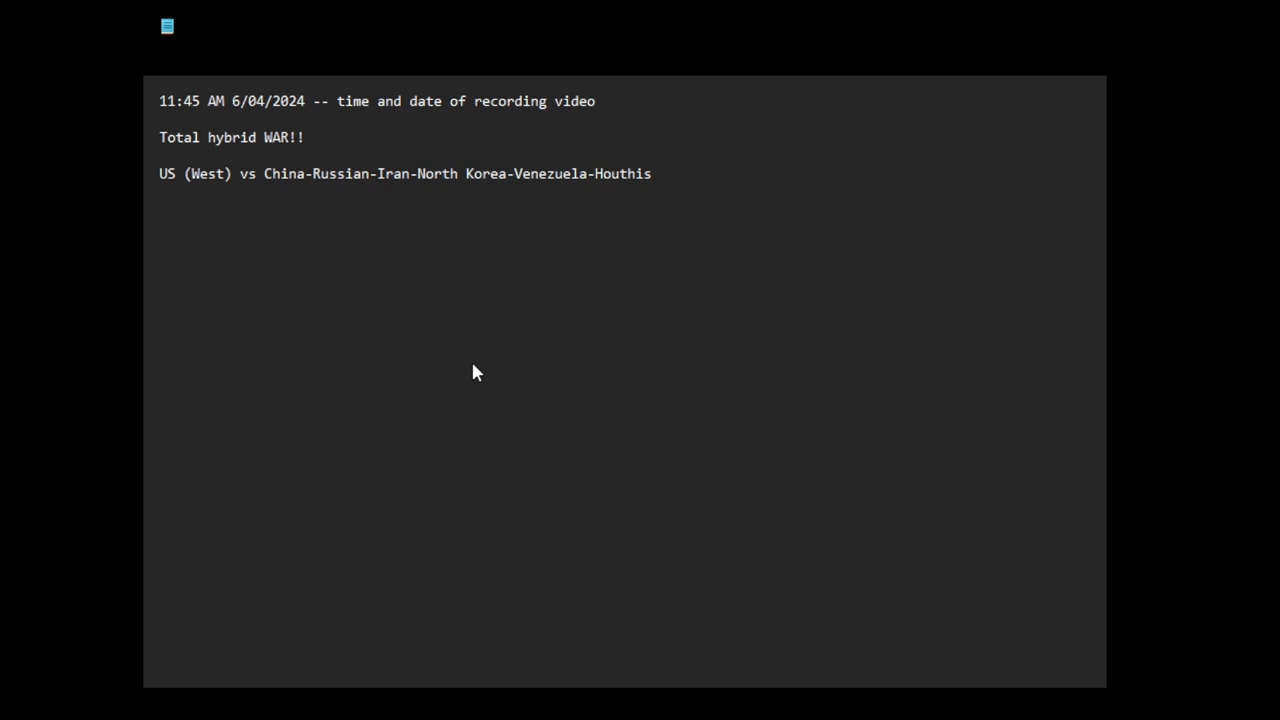
Add 'information warfare' as the first hybrid-war aspect
type("infor")
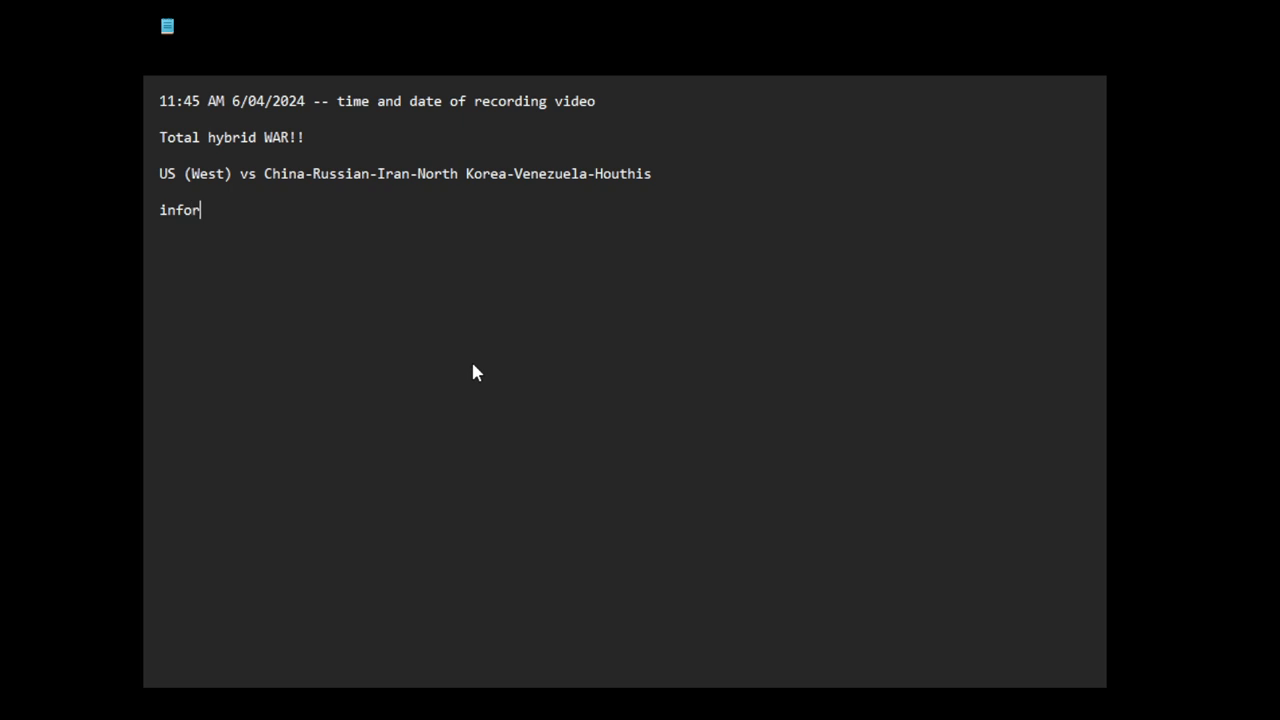
type("mation war")
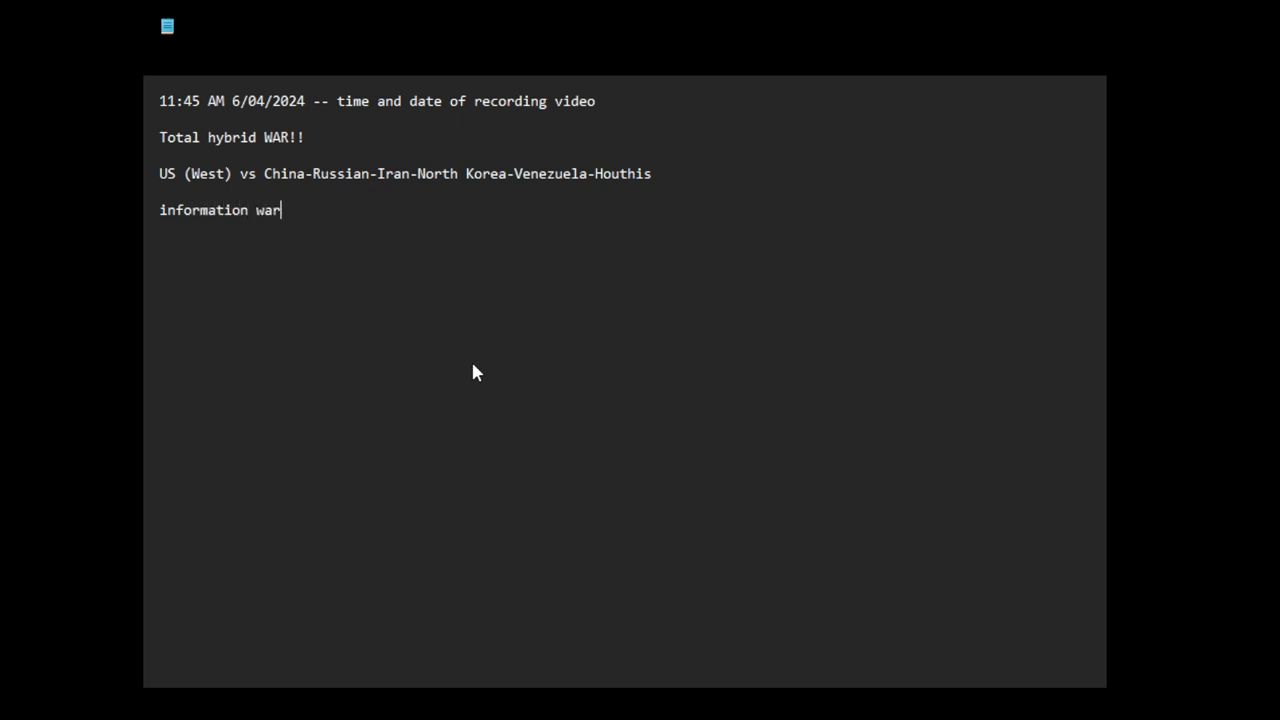
type("fare")
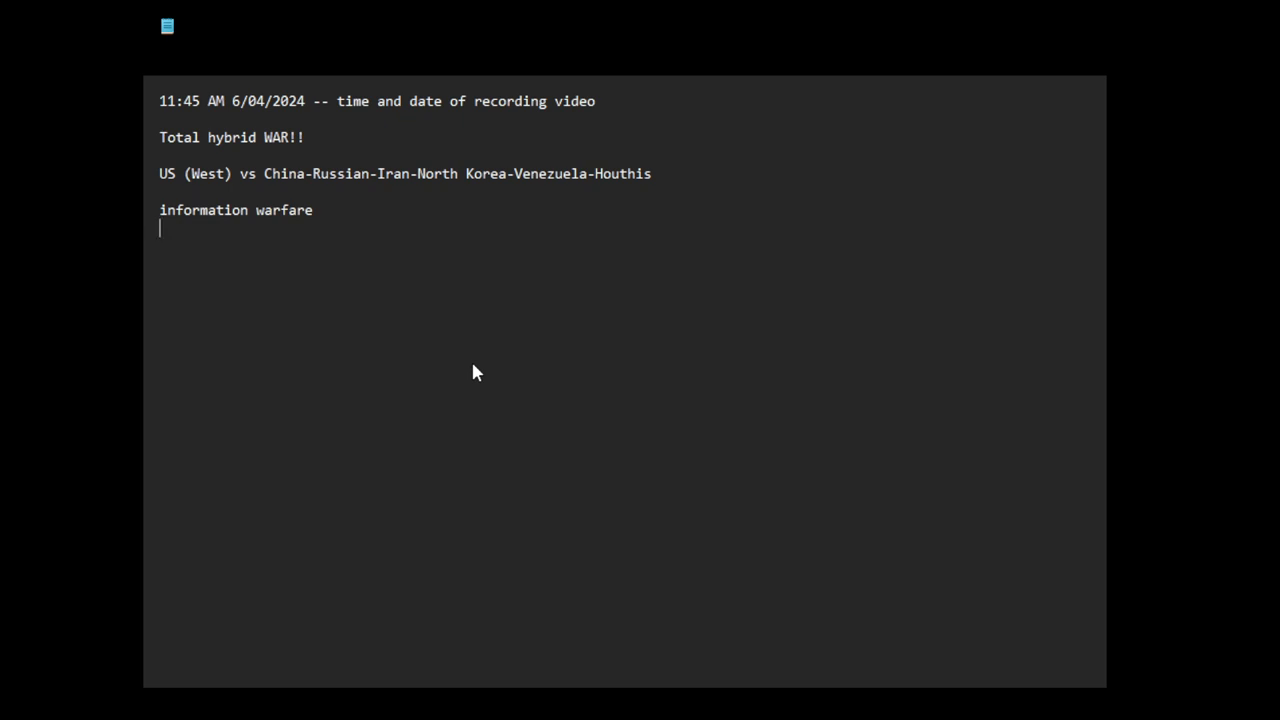
Write 'political destabilization of a society (divide and conquer,' on the next line
type("political desta")
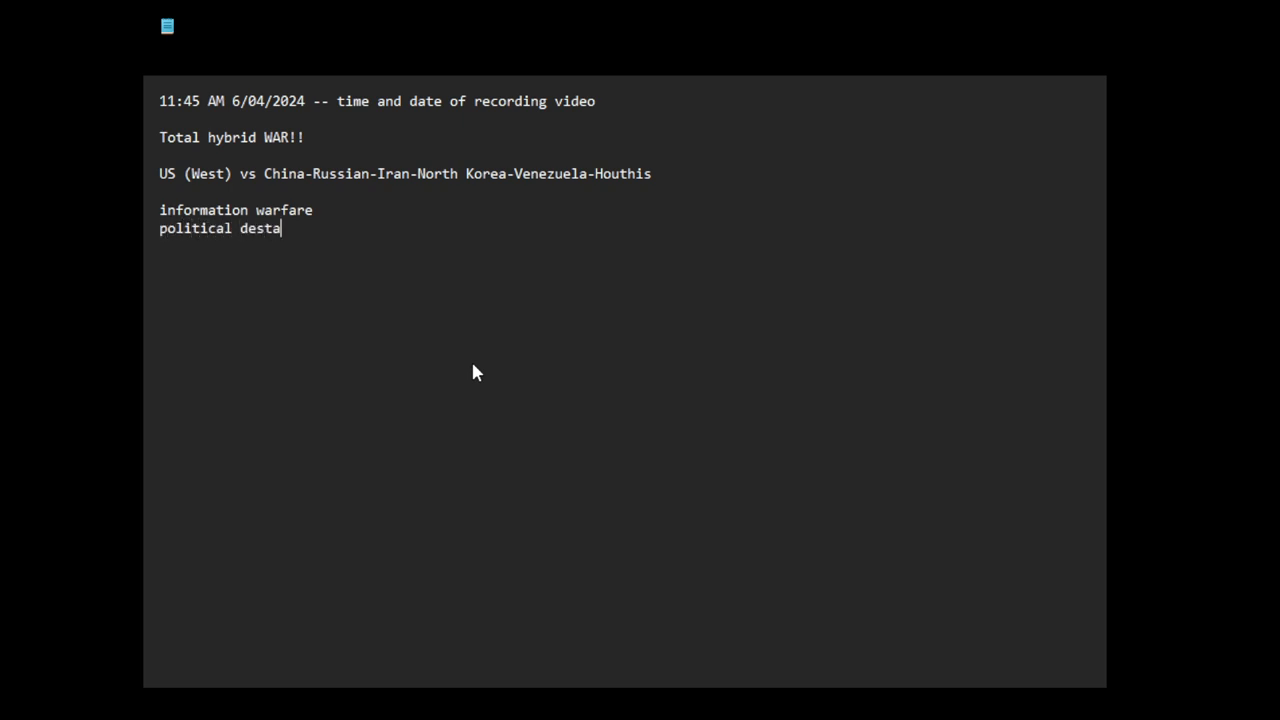
type("biliza")
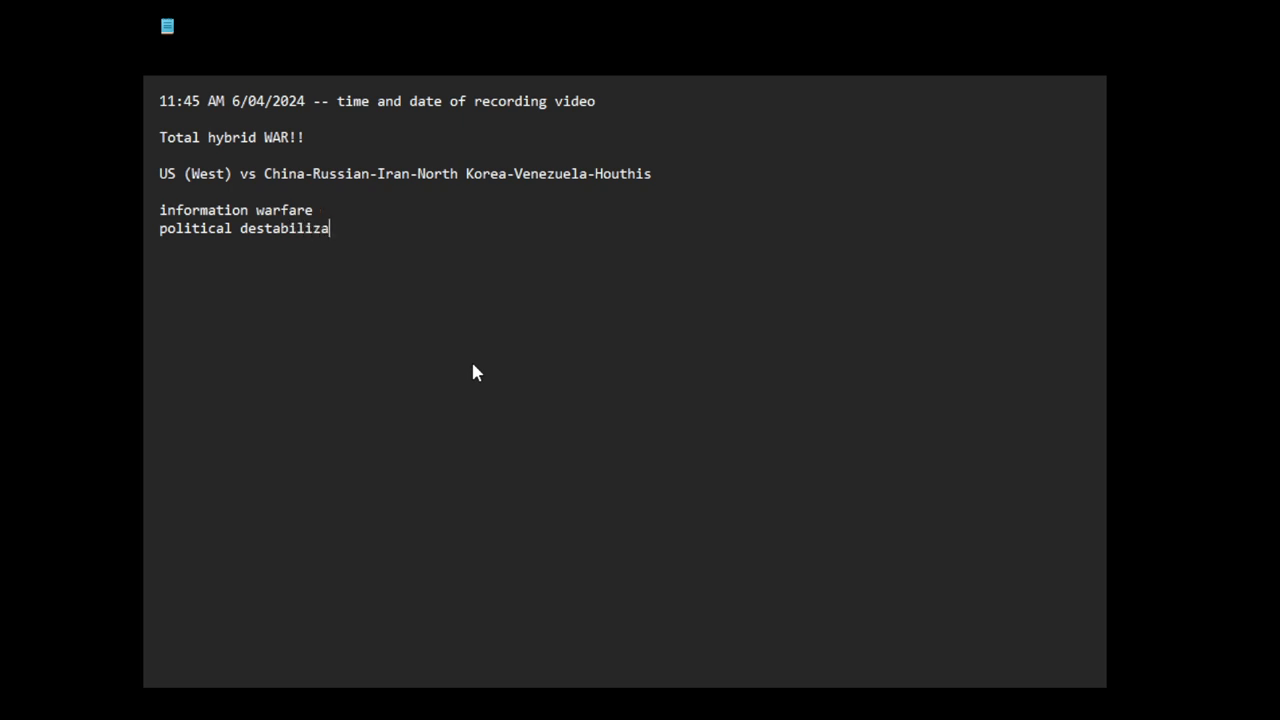
type("tion of aos")
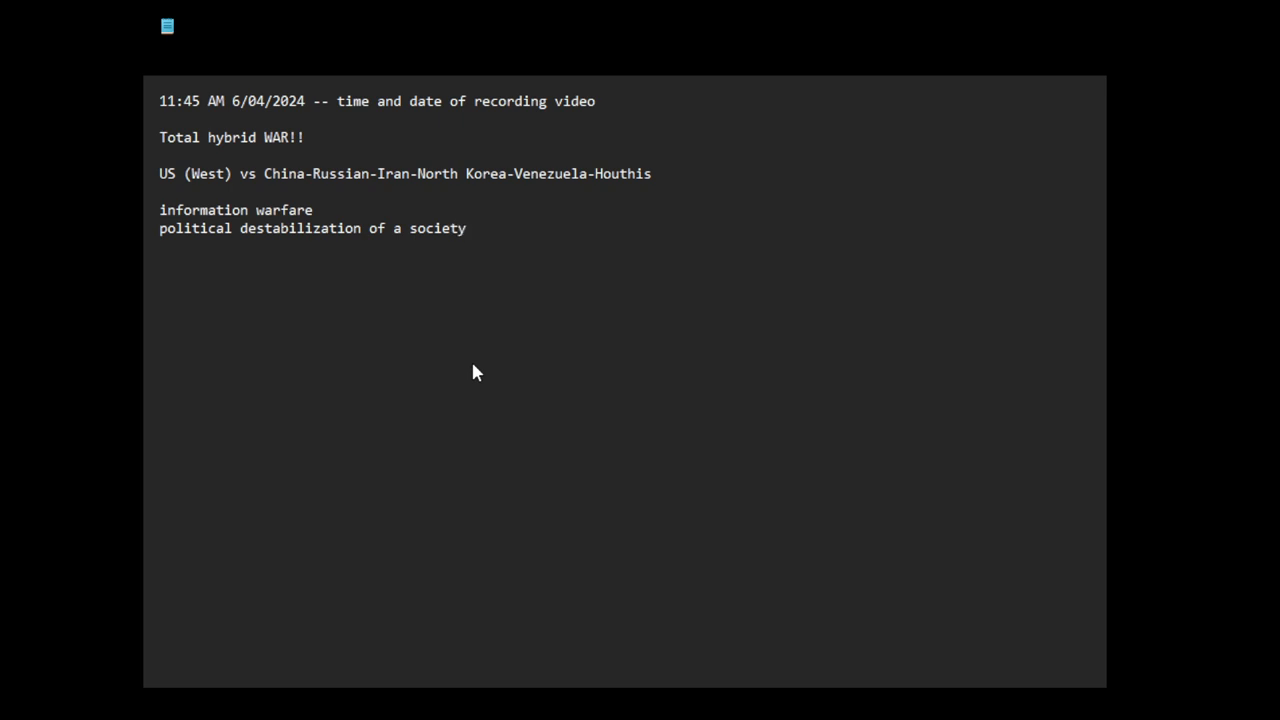
type("(di")
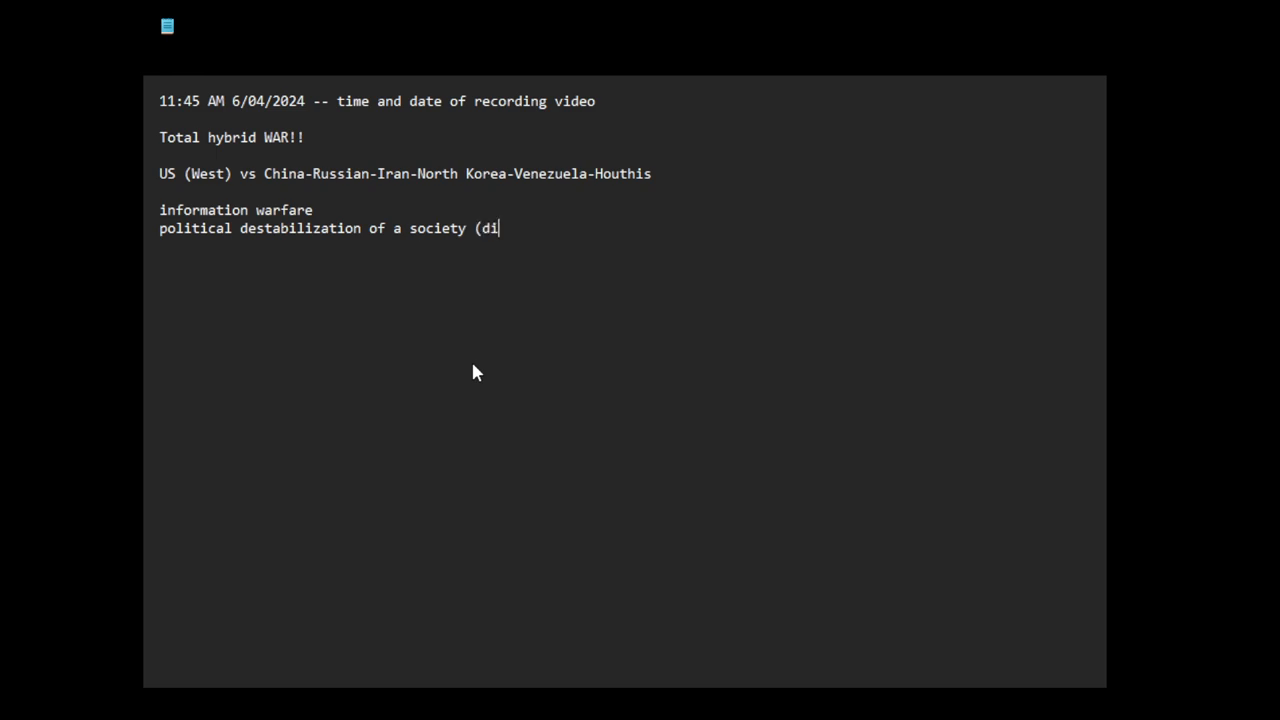
type("vide and conqu")
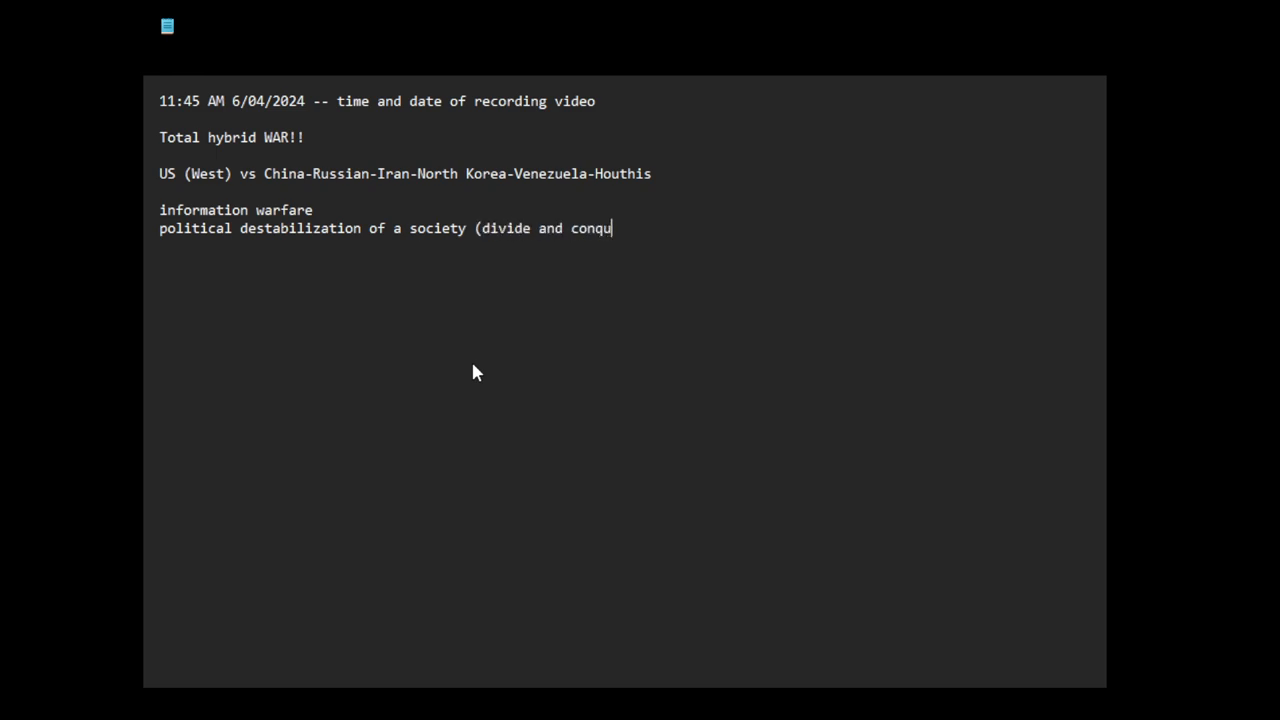
type("er,")
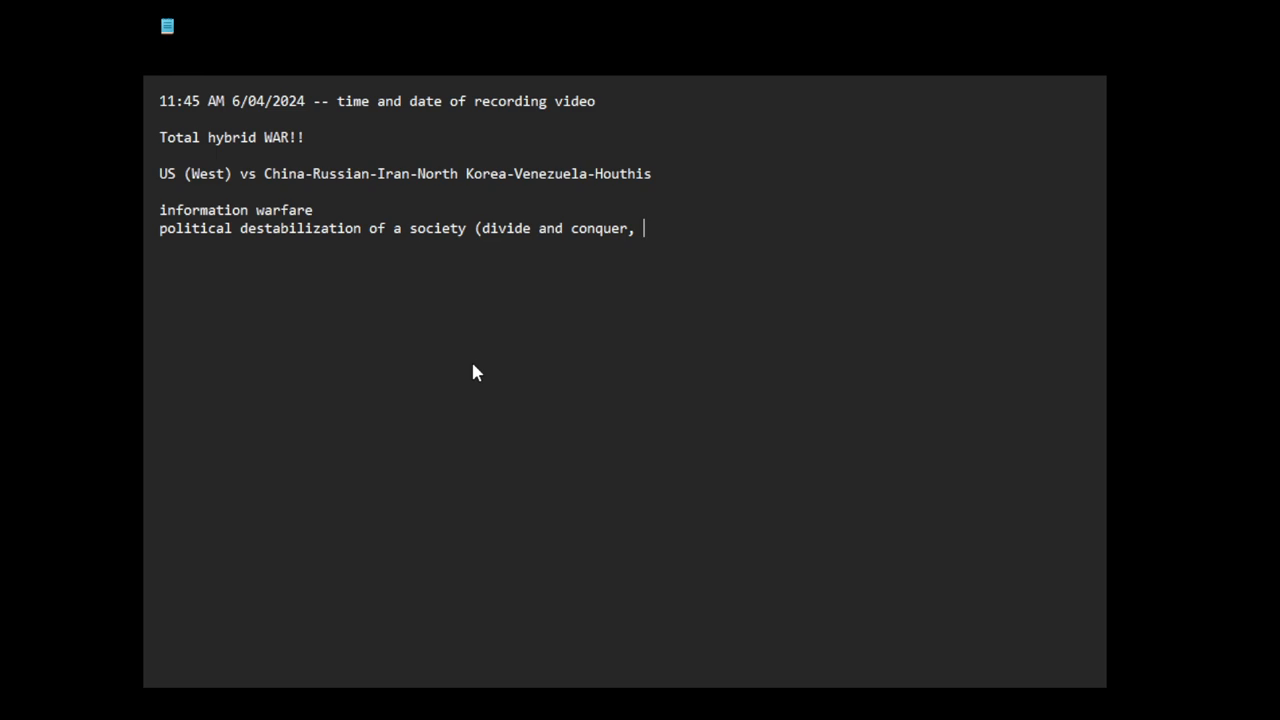
Complete the parenthetical with 'inter-ethnic/religious disharmony' and tidy its ending
type("inter-")
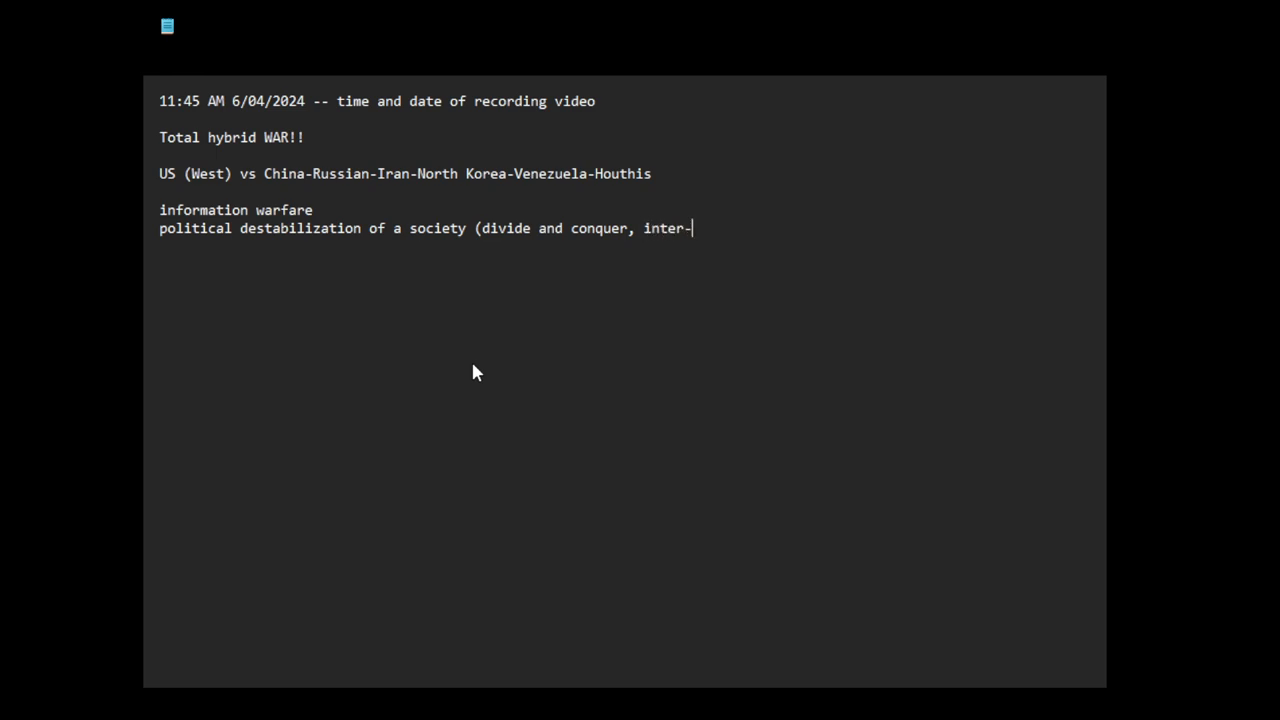
type("ethnic")
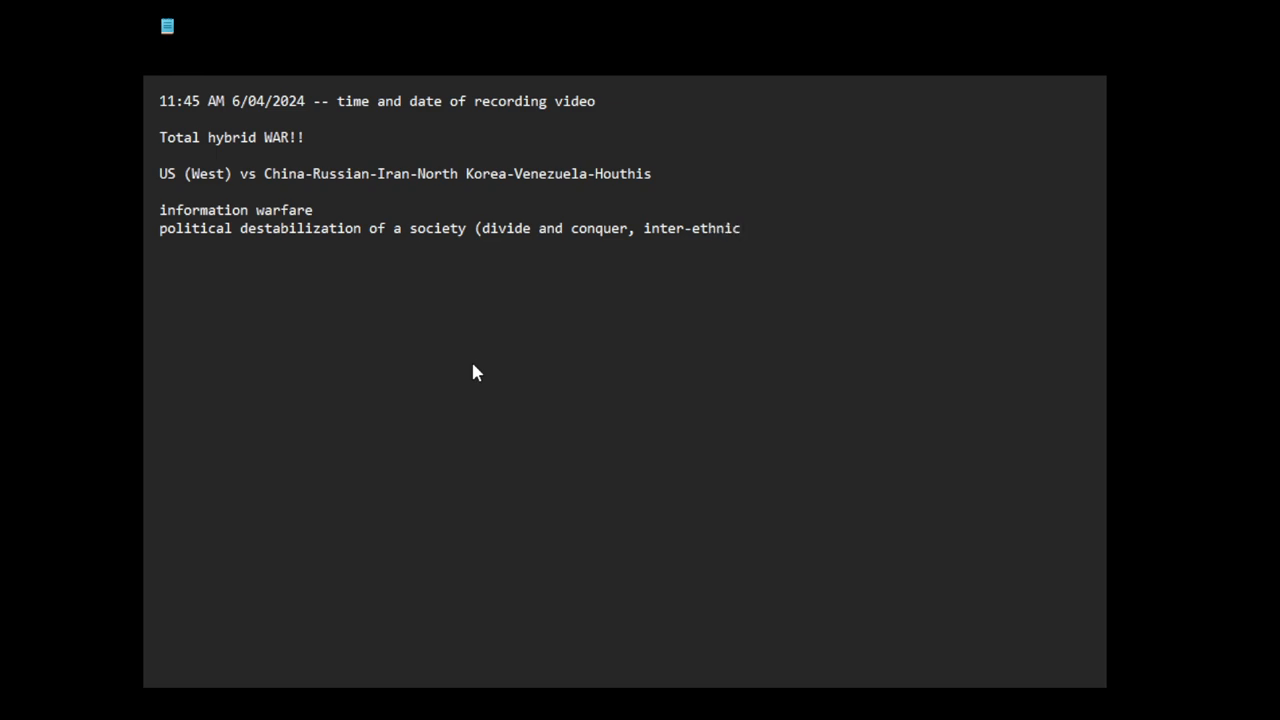
type("/religious d")
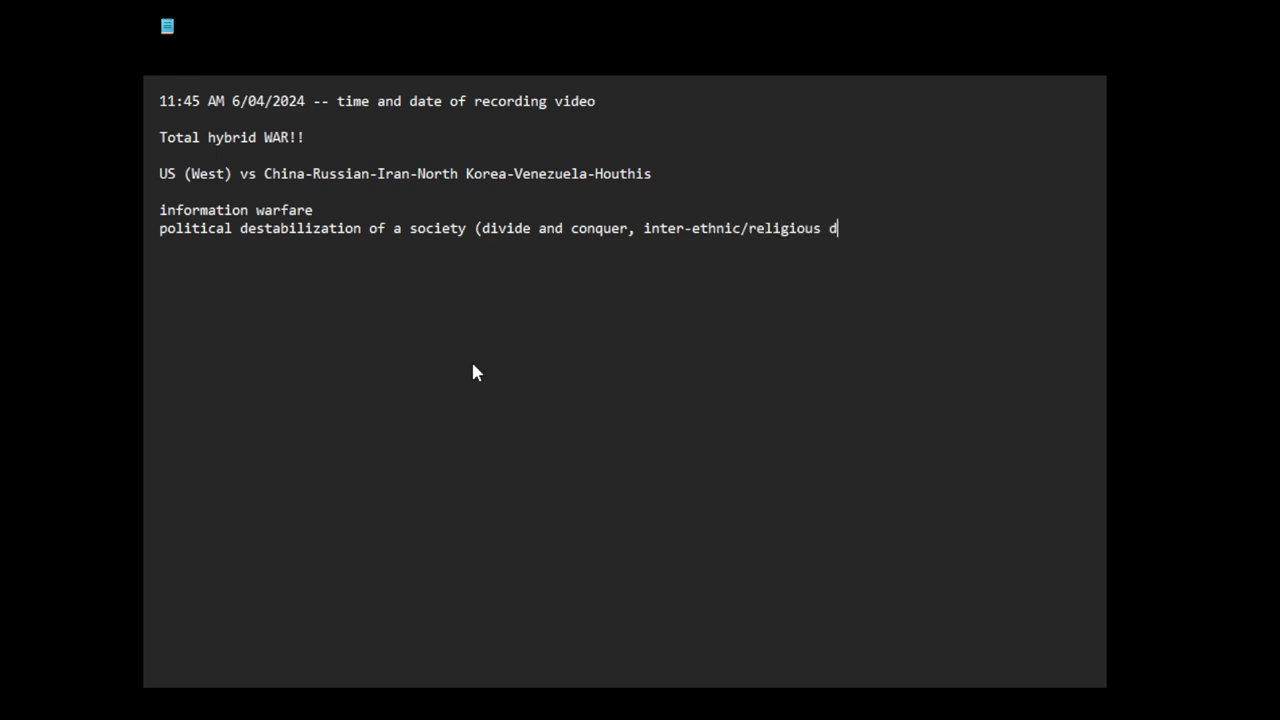
type("isharmon")
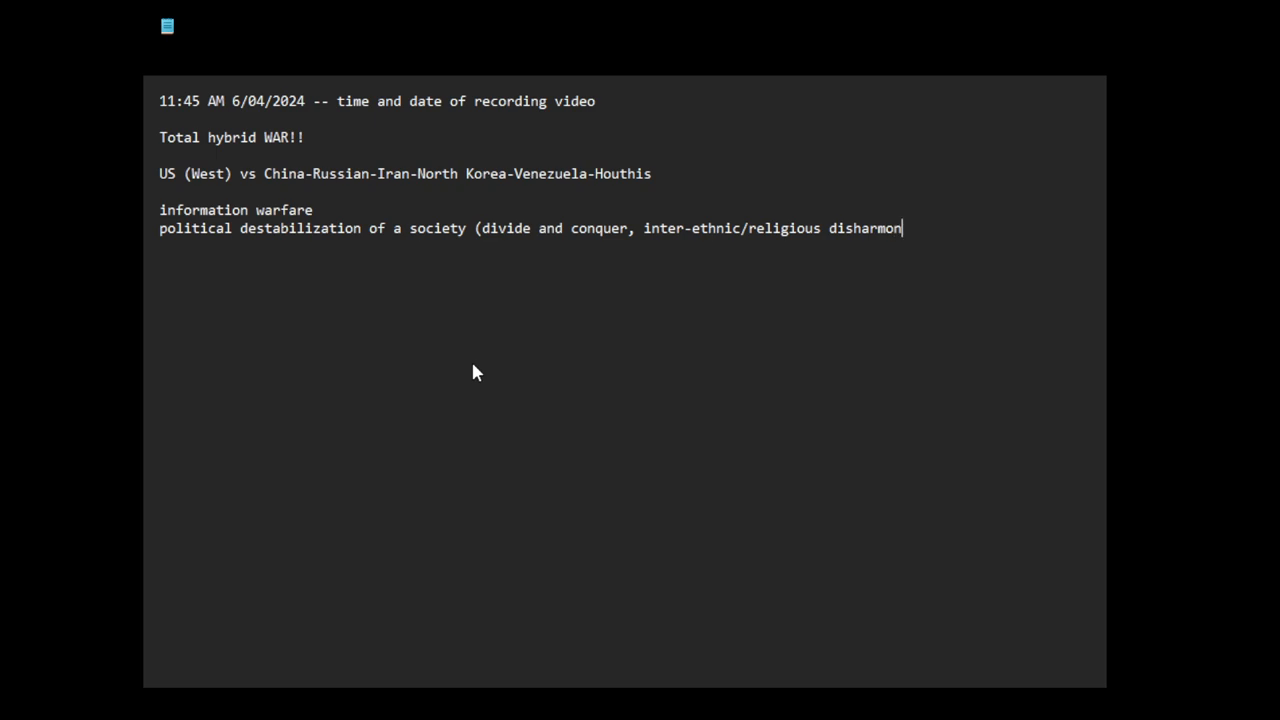
type("y,")
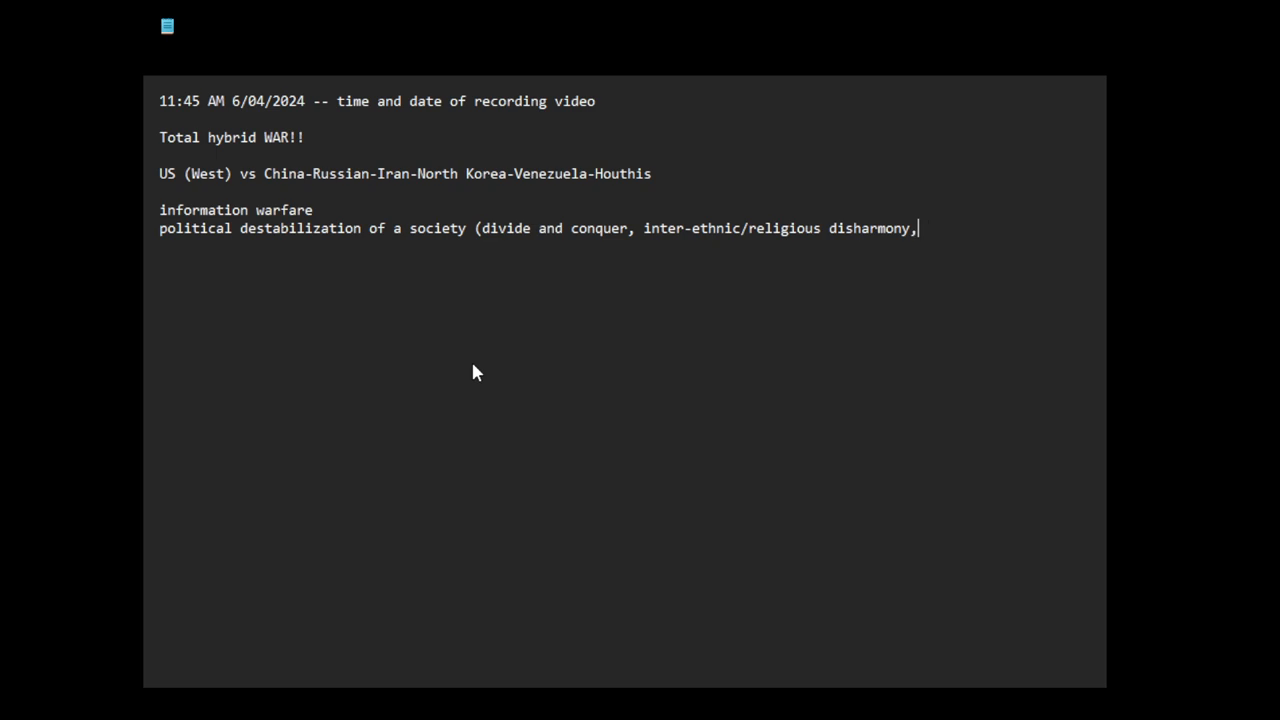
key("Backspace")
type(")")
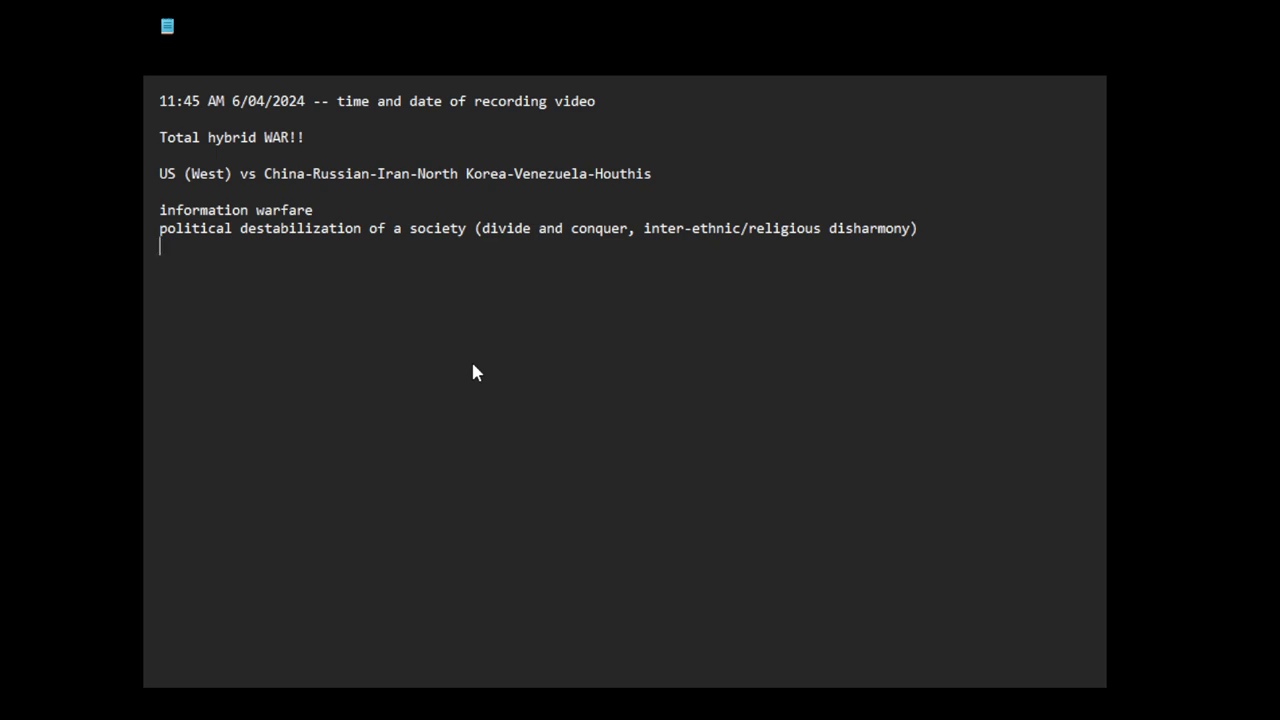
mouse_move(574, 384)
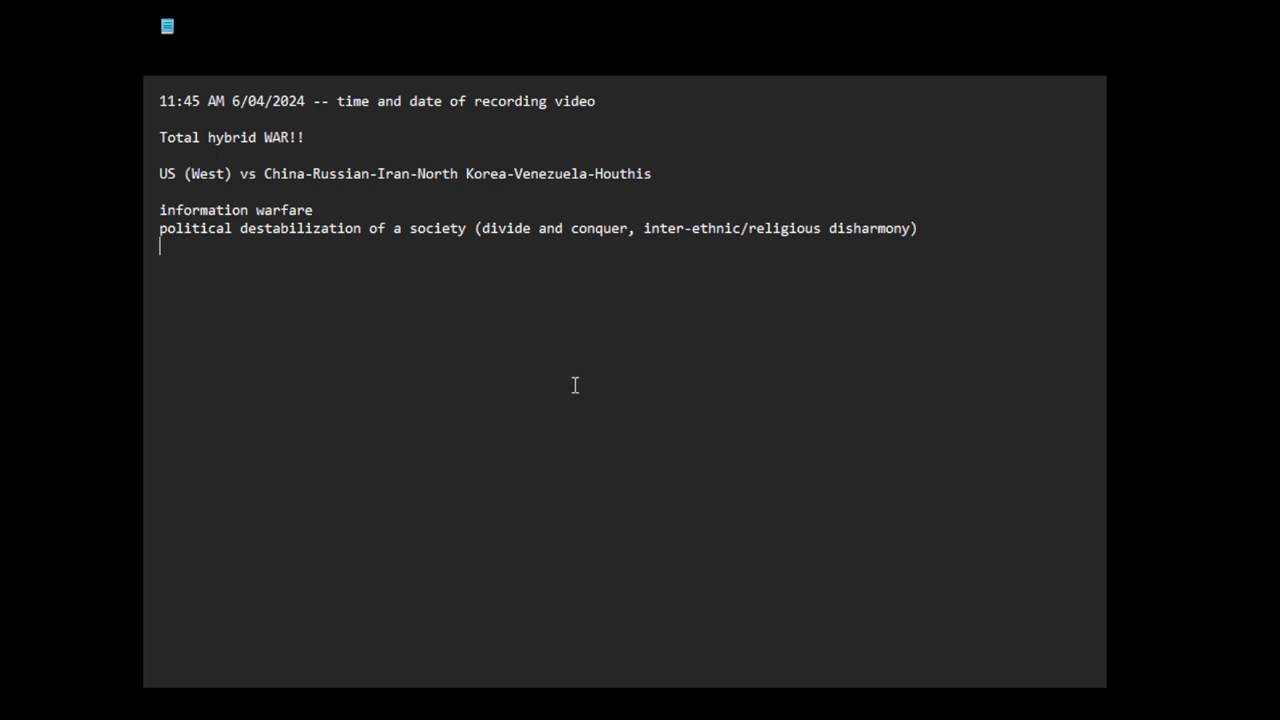
Append '(lost trust in government institutions, such as media)' to information warfare and begin 'la' on a new line
type("(")
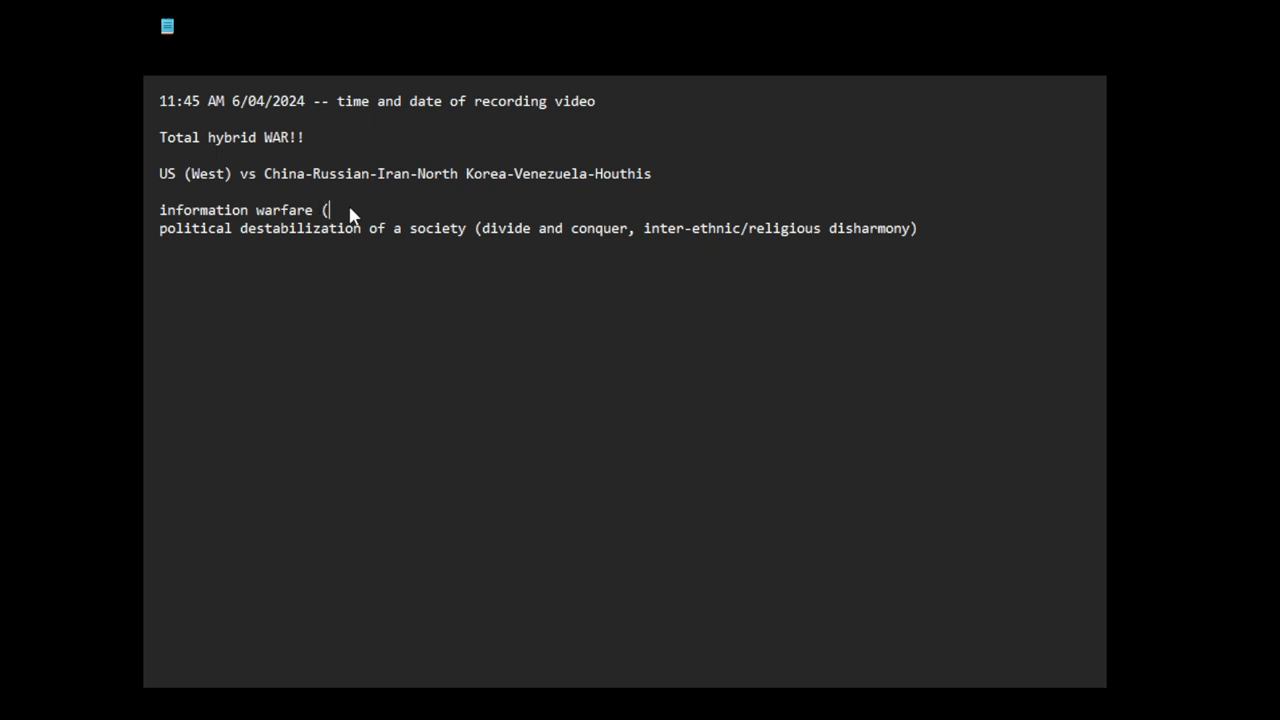
type("lost t")
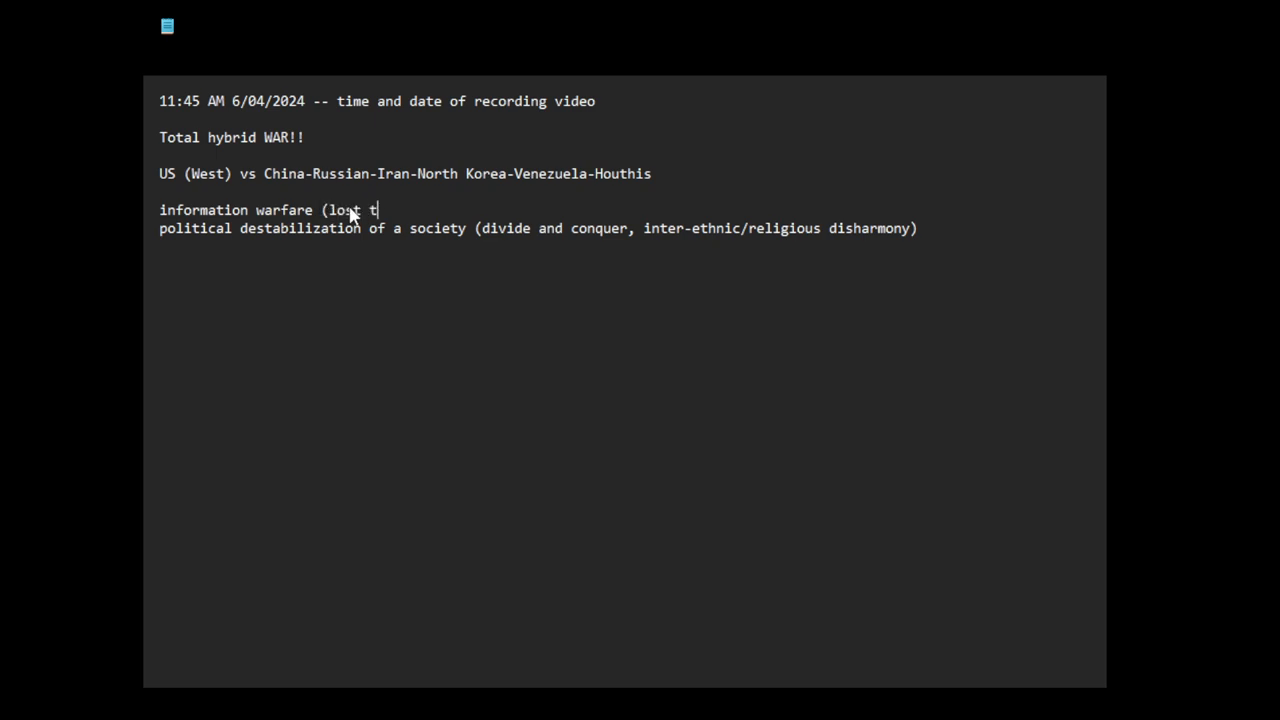
type("rust in instit")
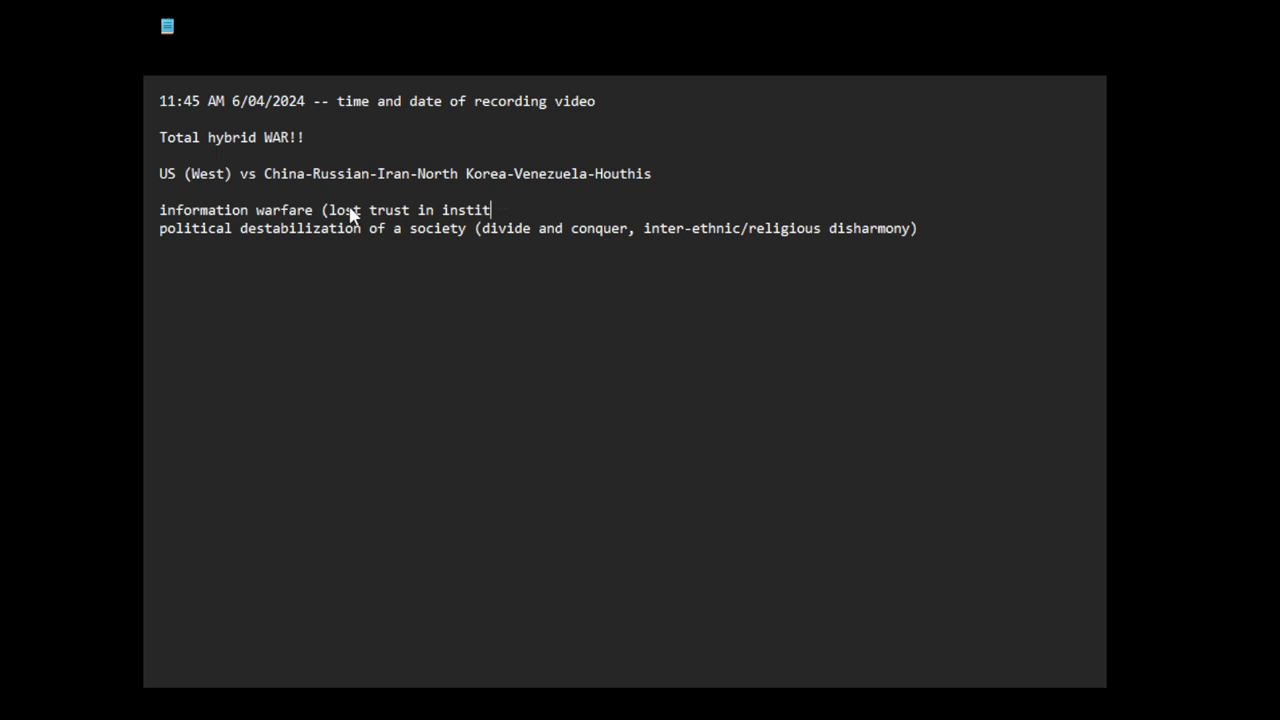
type("governmen")
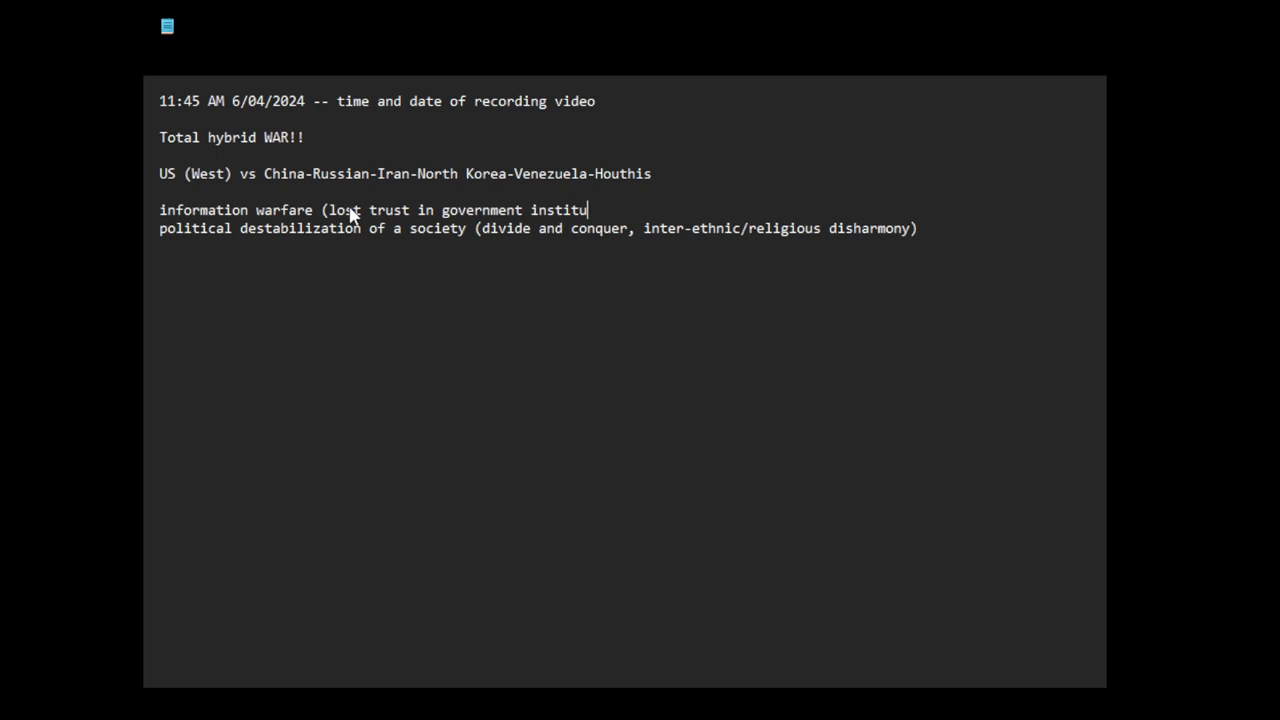
type("tions, such")
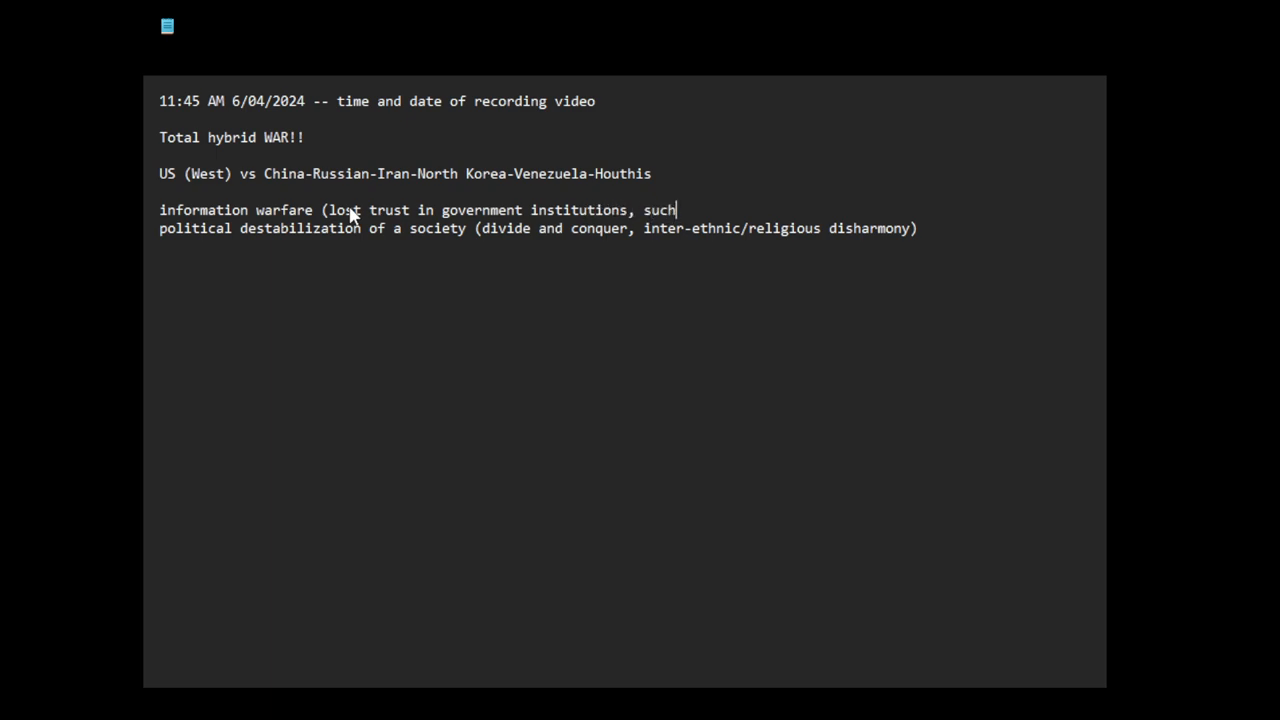
type("as media)")
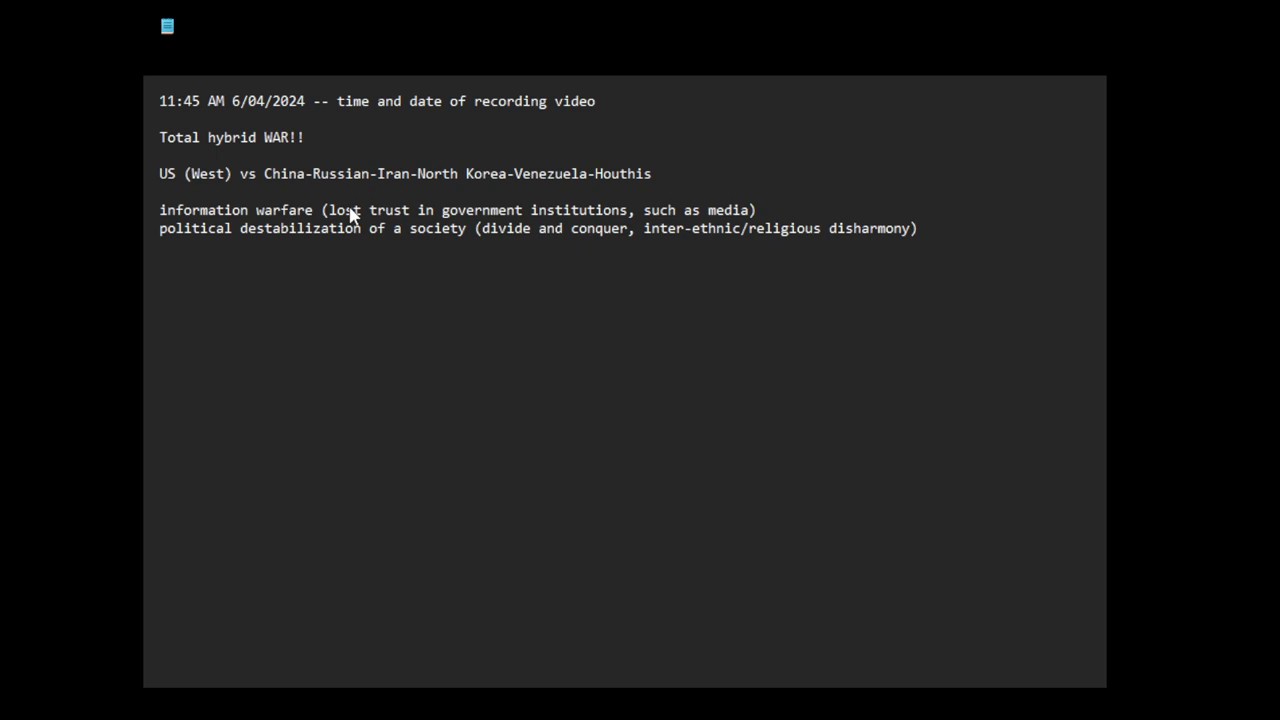
type("la")
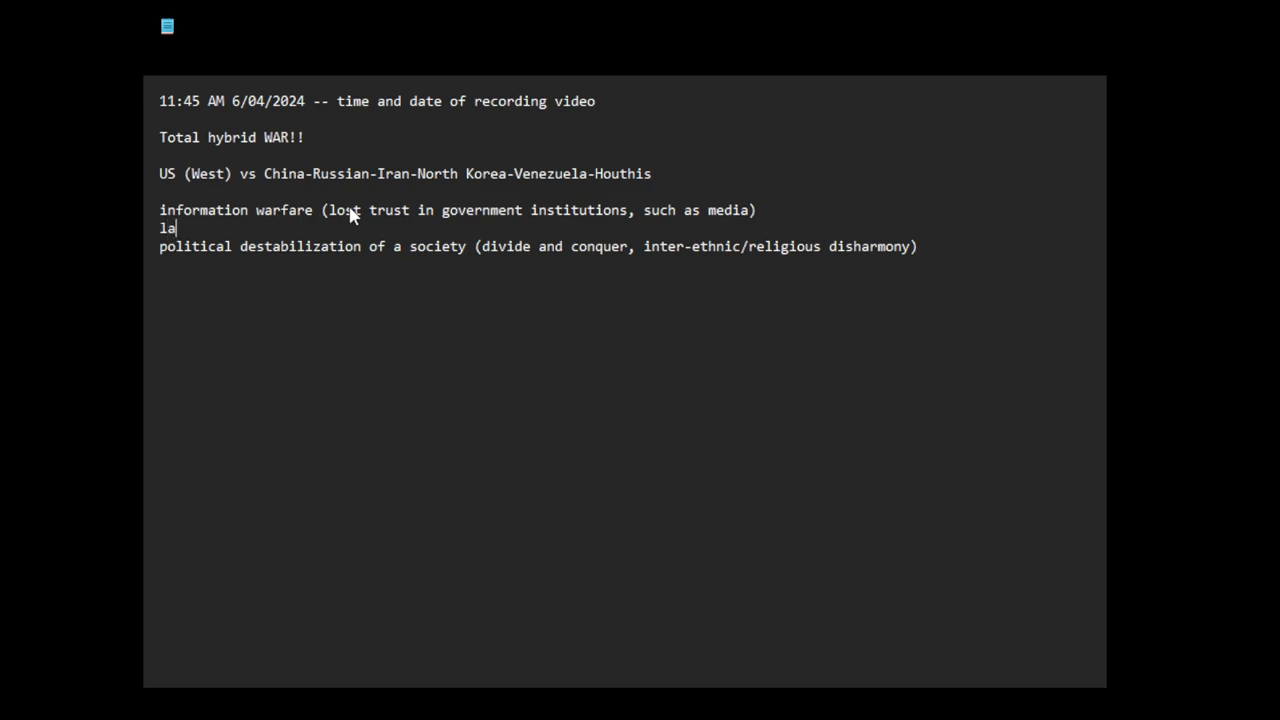
Write 'lawfare (going after Trump; texas' as the next aspect
type("wfar")
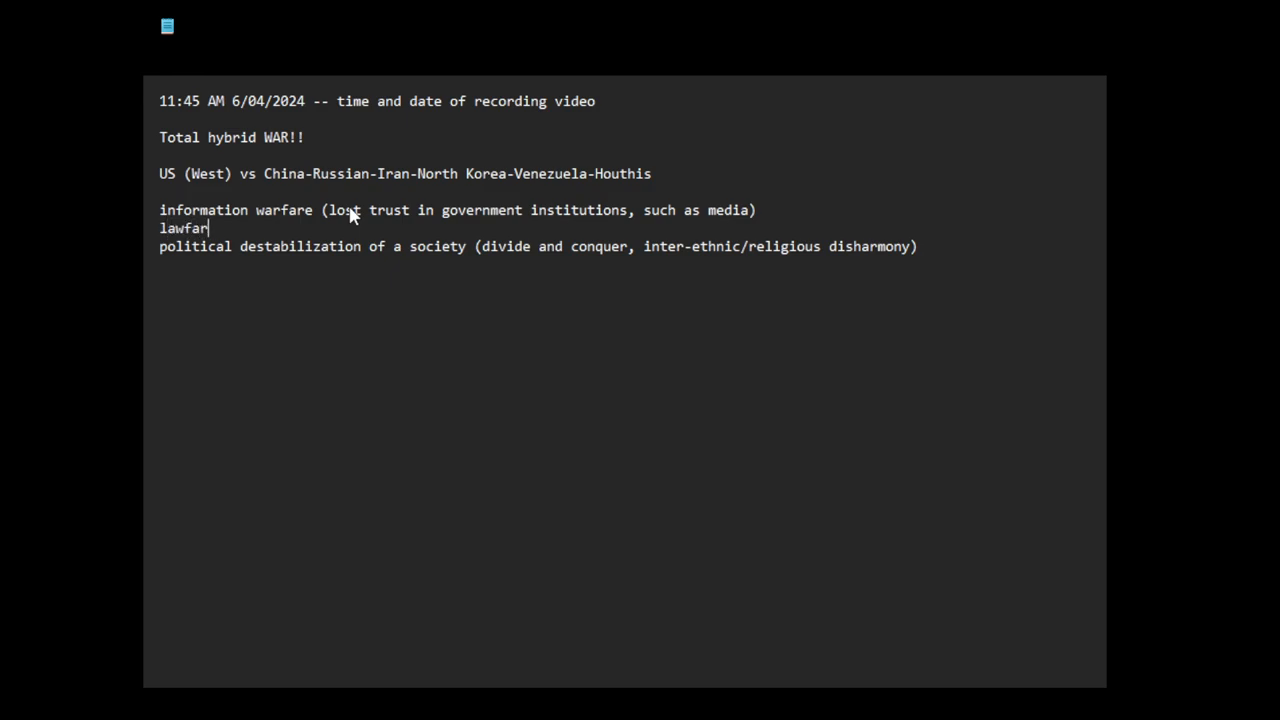
type("(go1")
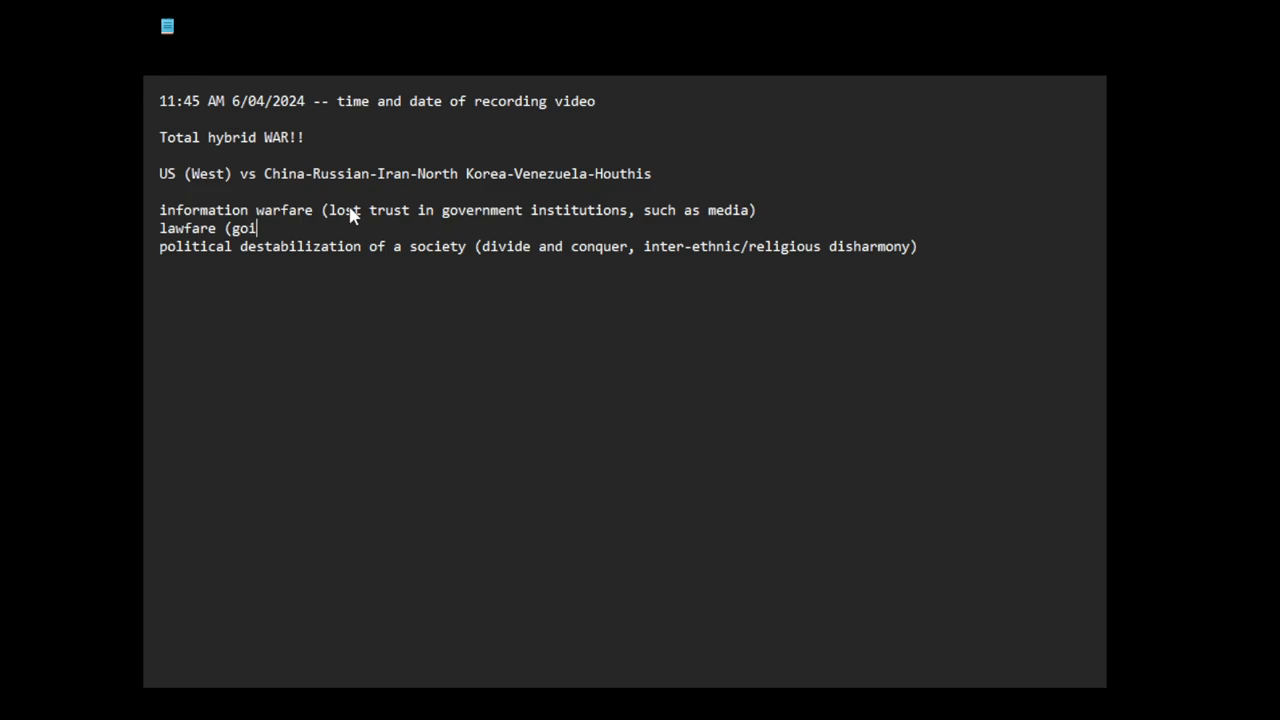
type("ing after")
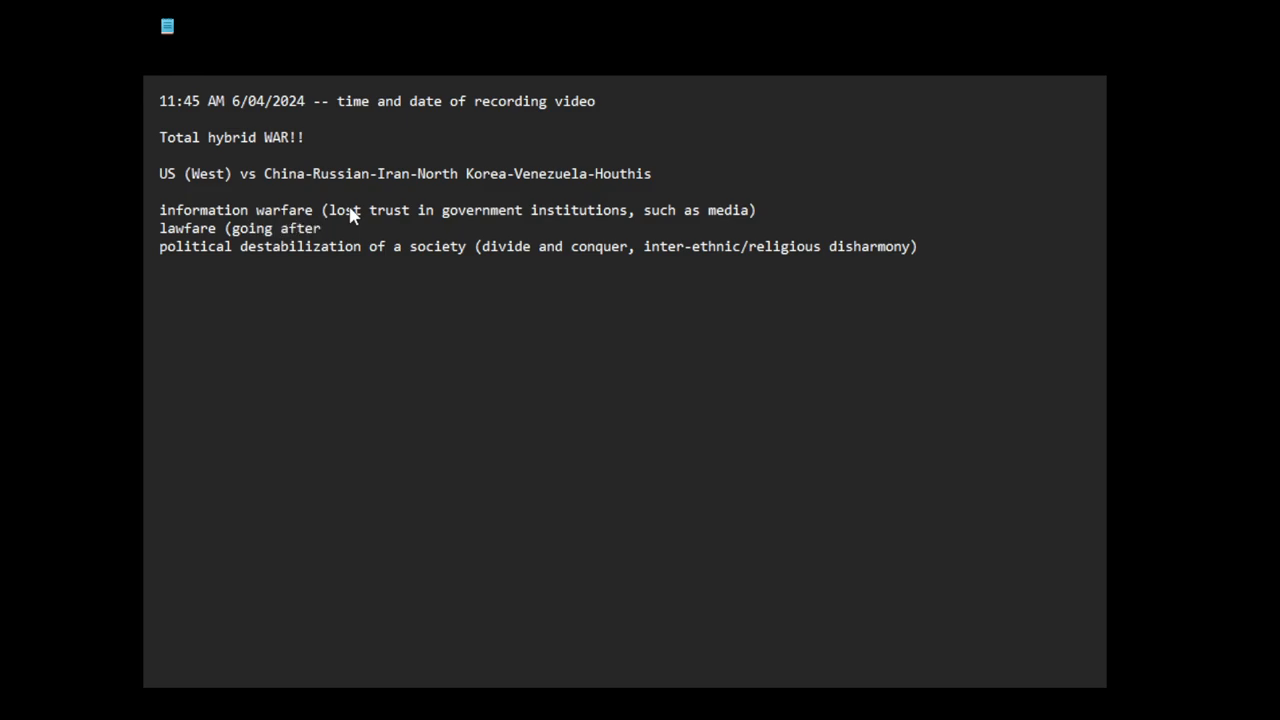
type("Trump;")
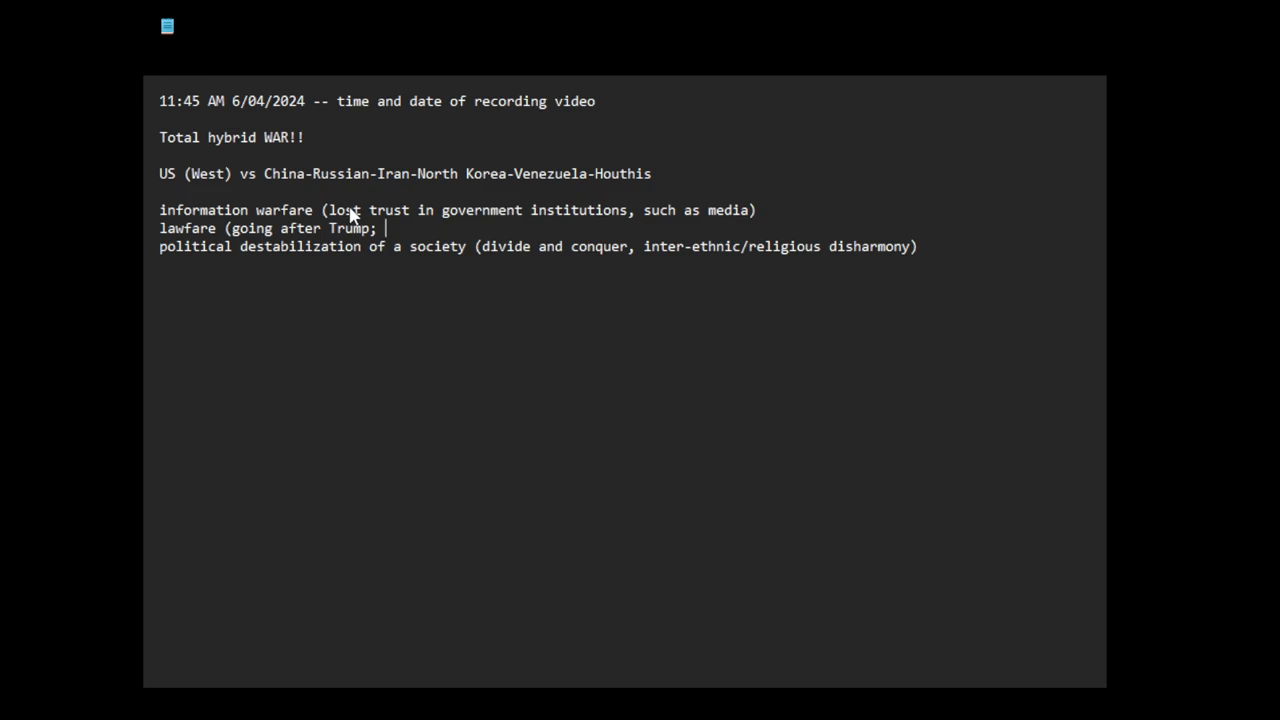
type("texas n")
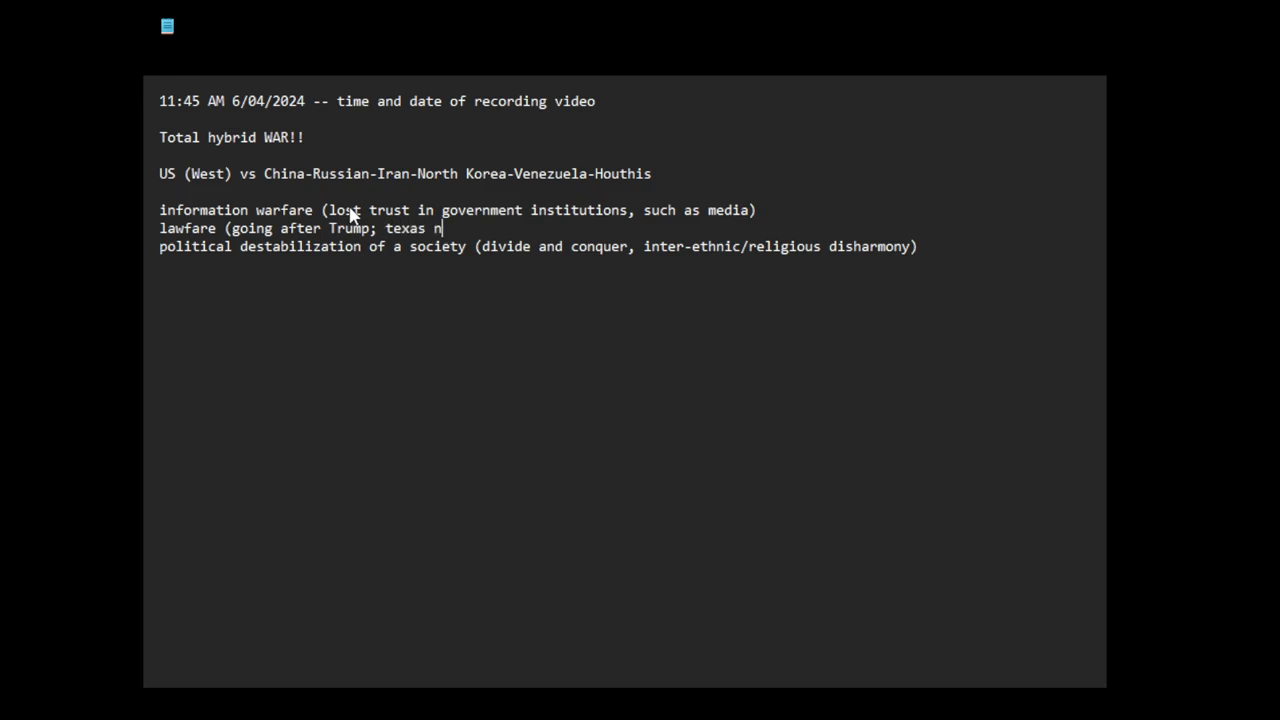
Finish the lawfare examples: 'border, governor does not implement supreme court's orders)'
type("border, governor")
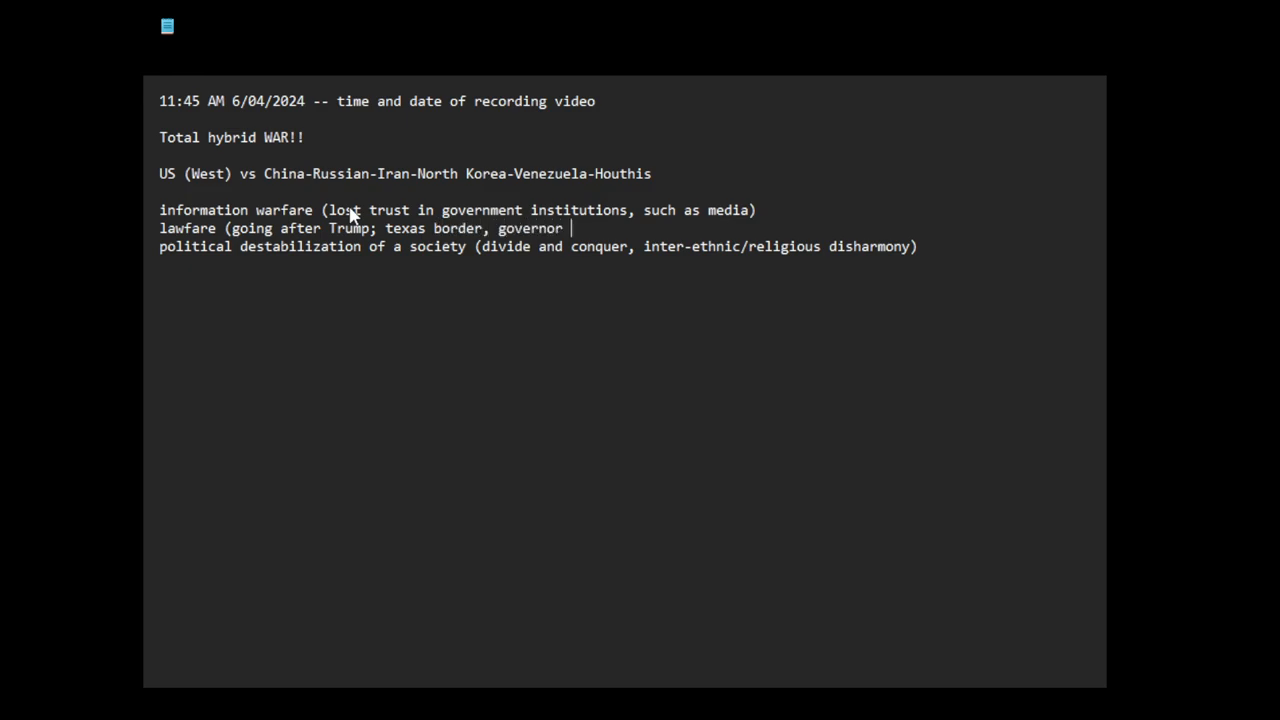
type("does not")
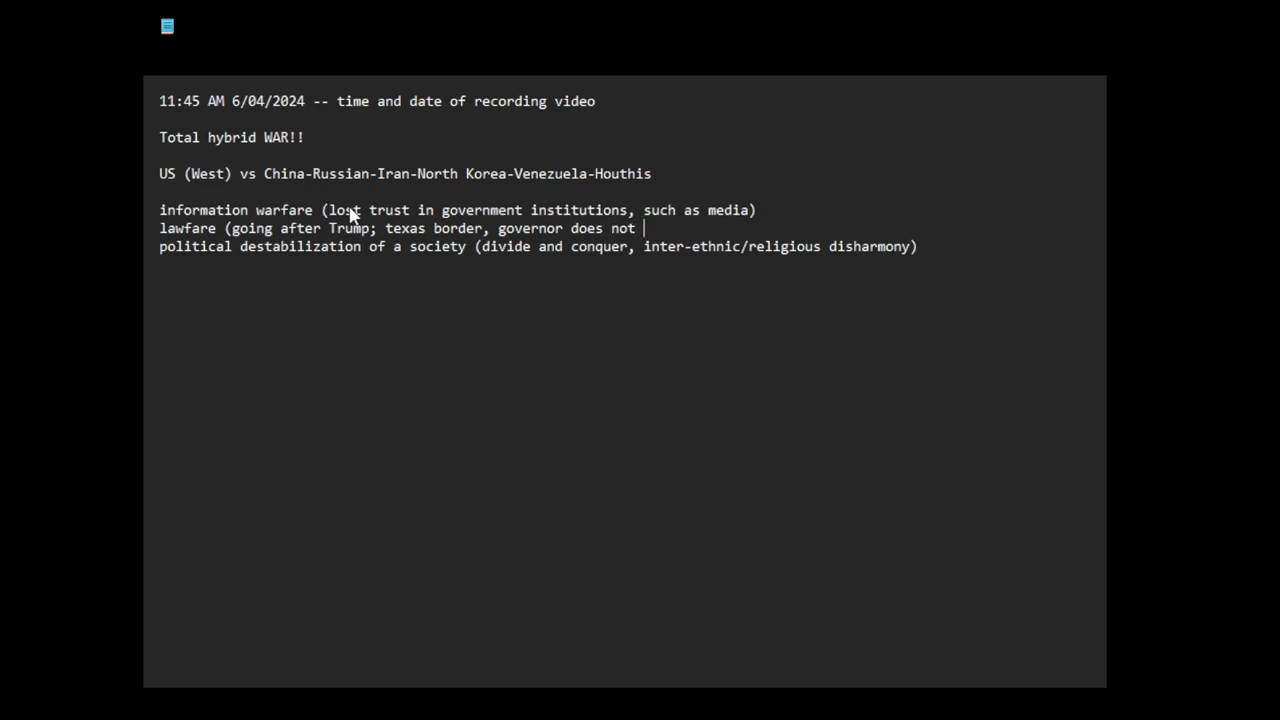
type("implement")
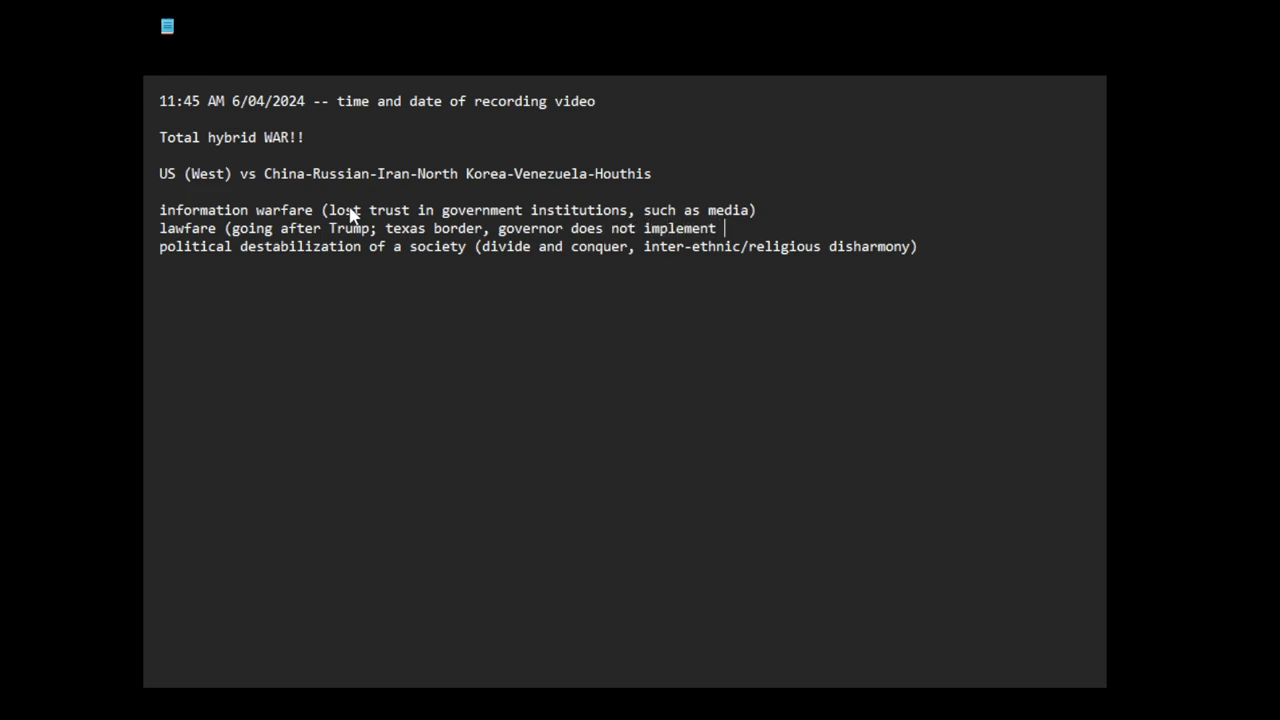
type("supreme cour")
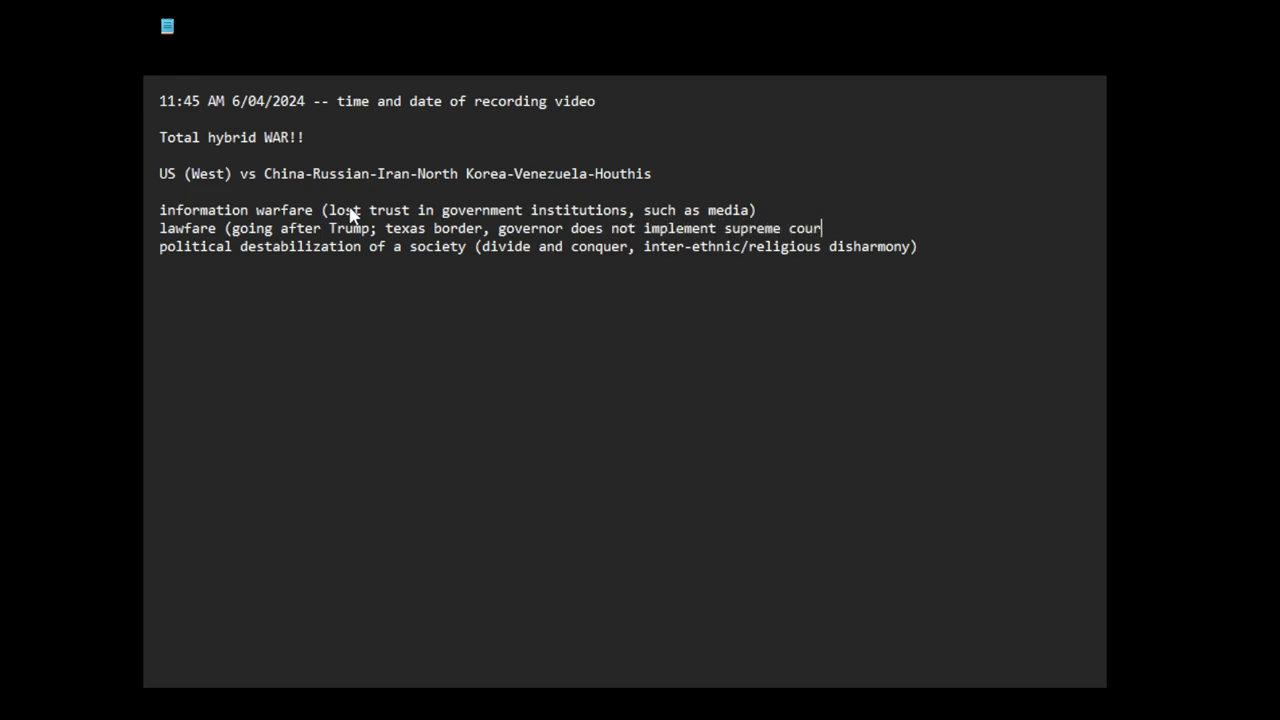
type("t's orders)")
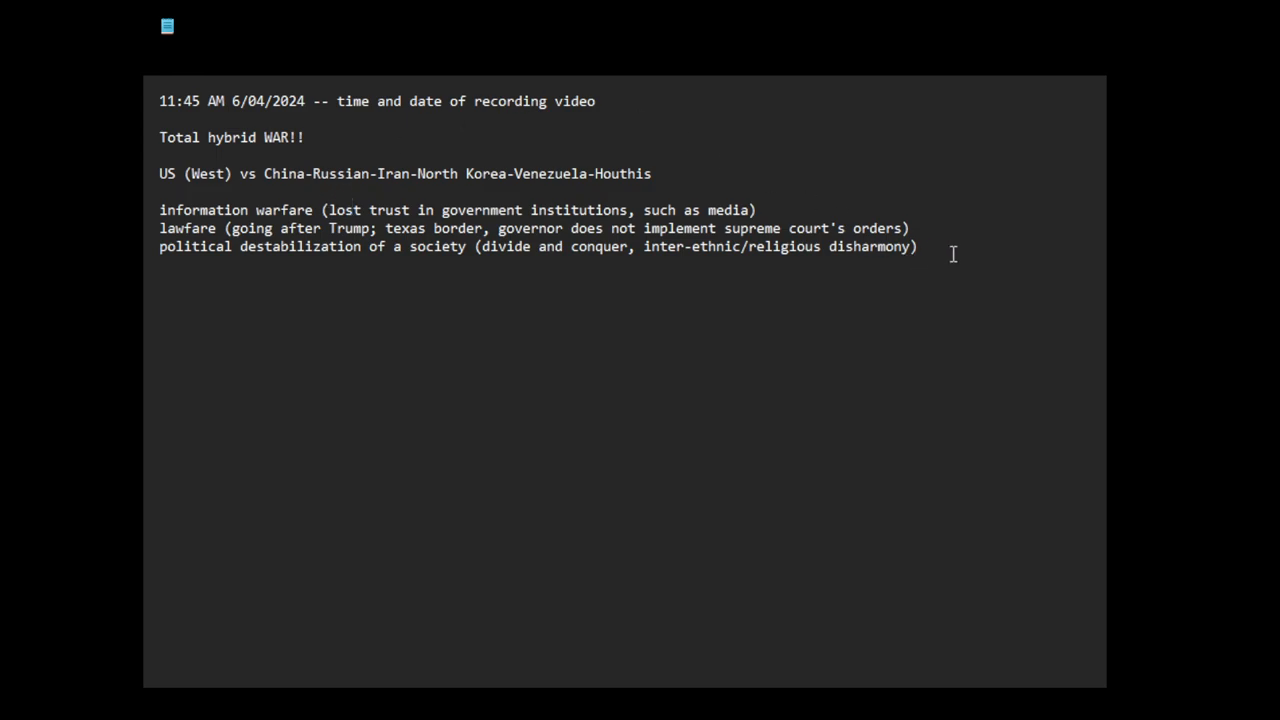
Add 'economic warfare' as the last aspect below political destabilization
type("economic")
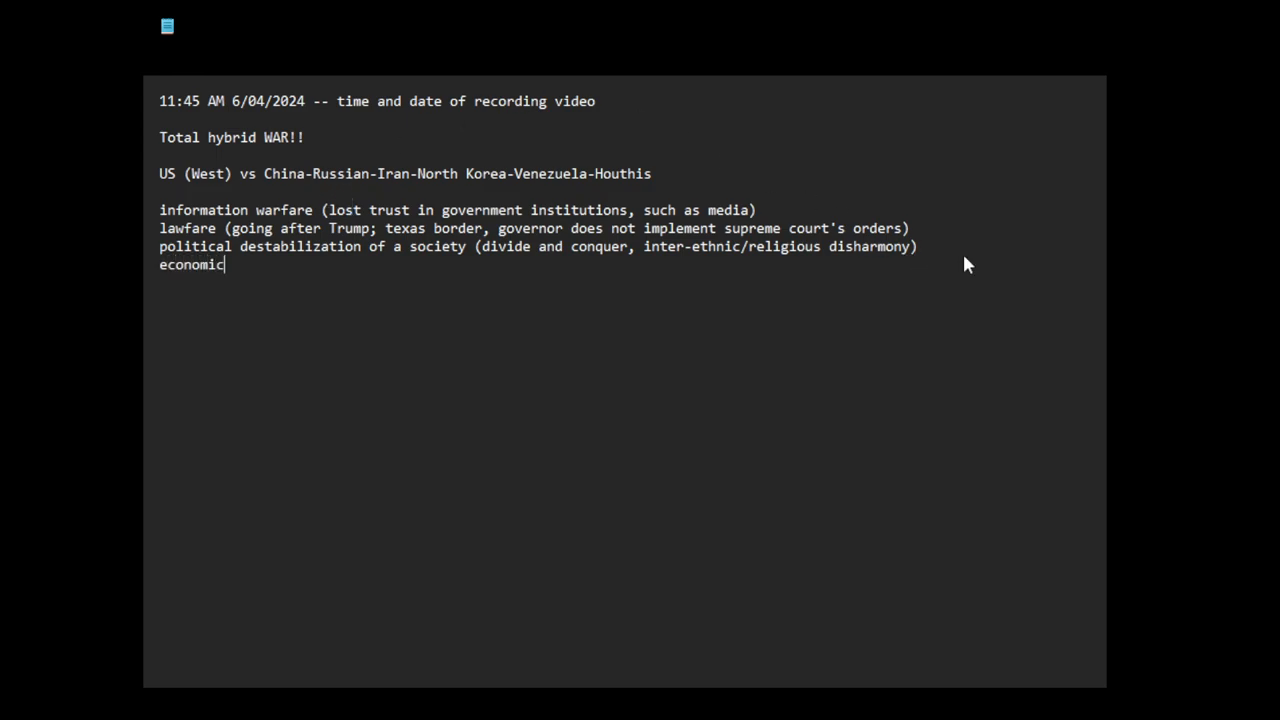
type("warfare")
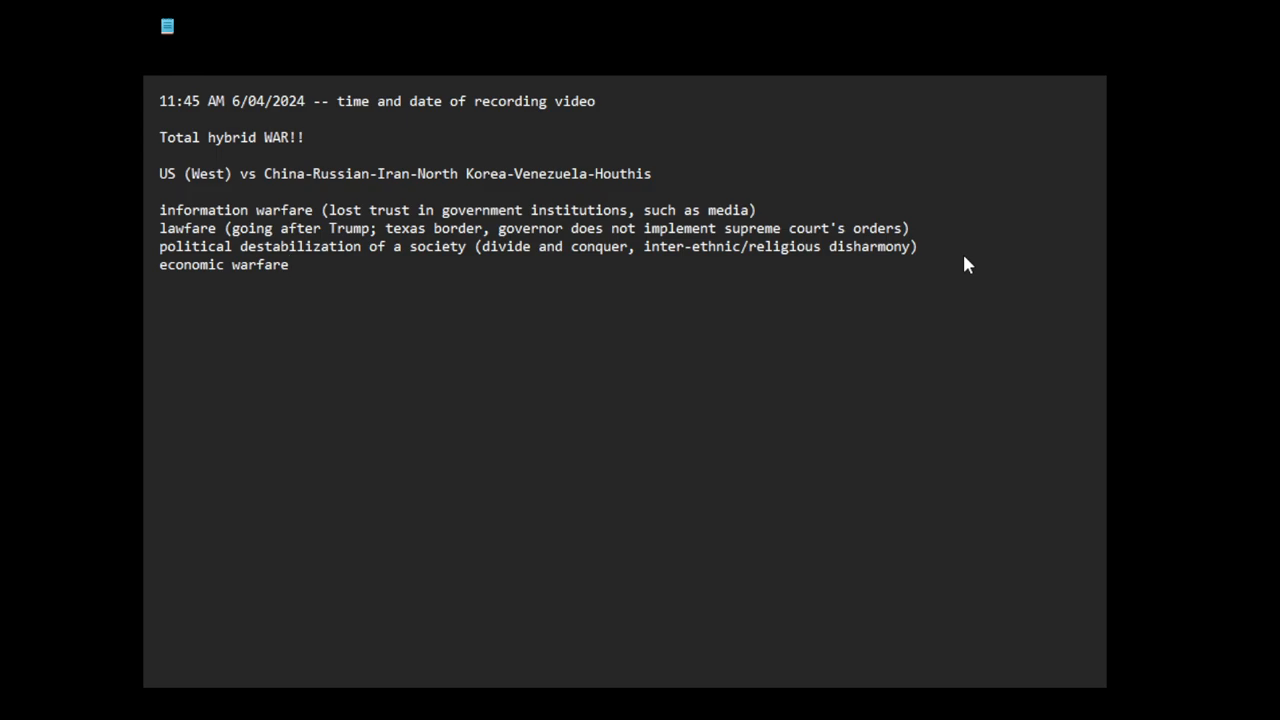
mouse_move(590, 320)
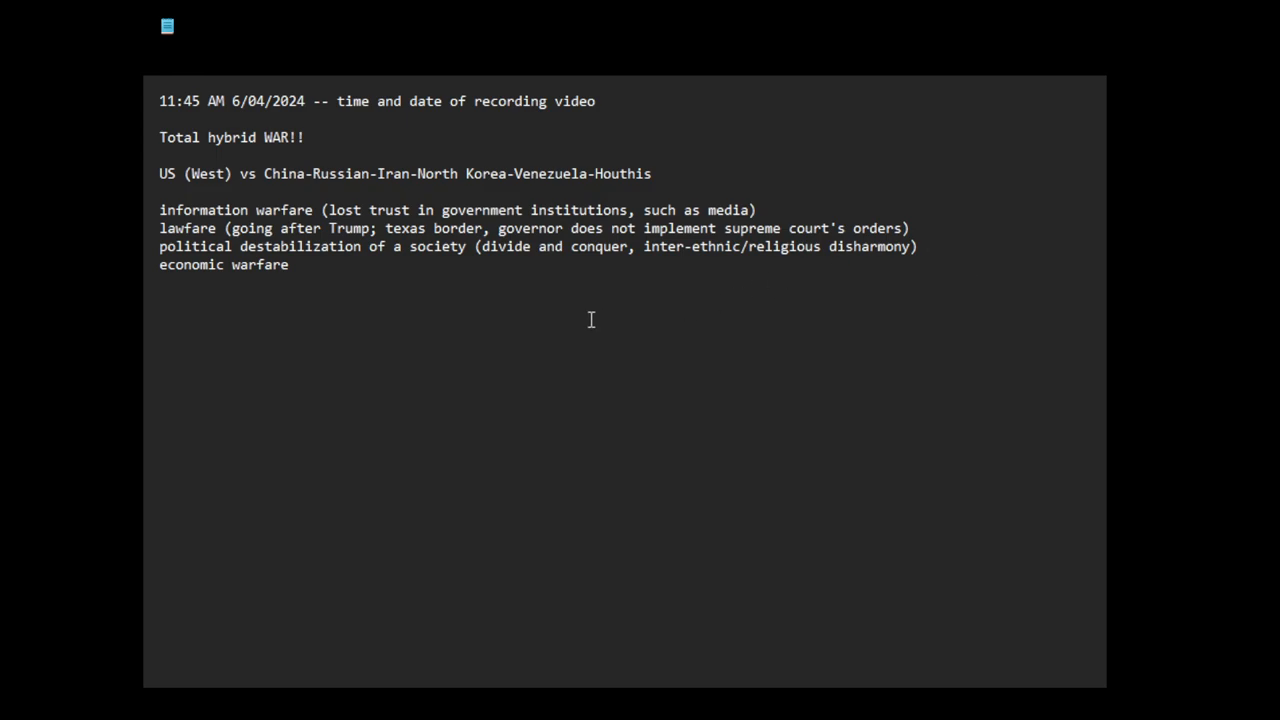
type("why ar")
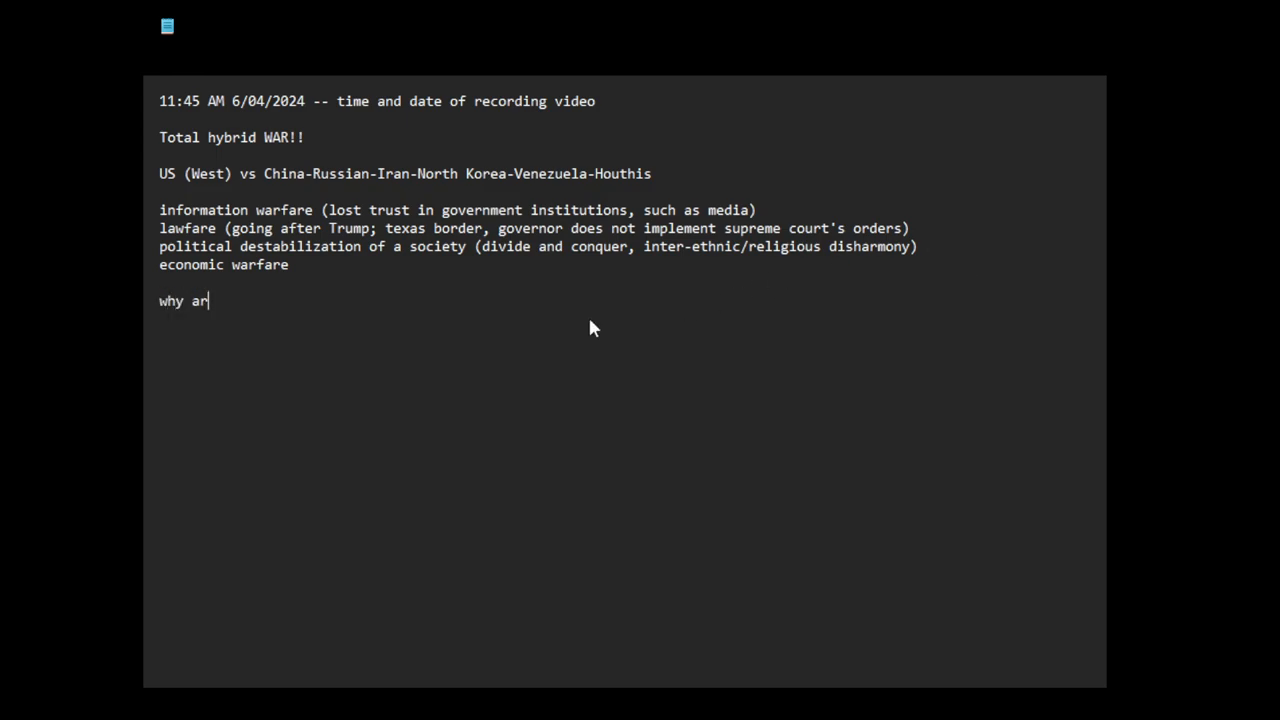
type("e we here?")
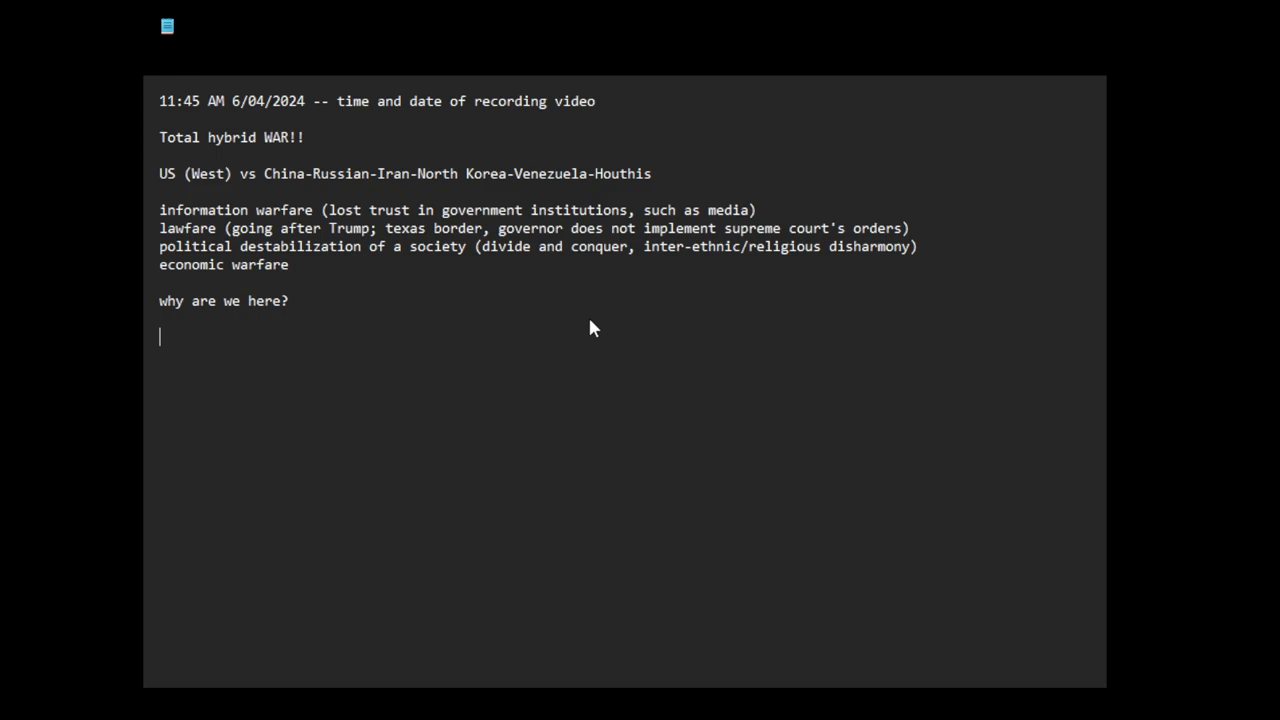
type("power")
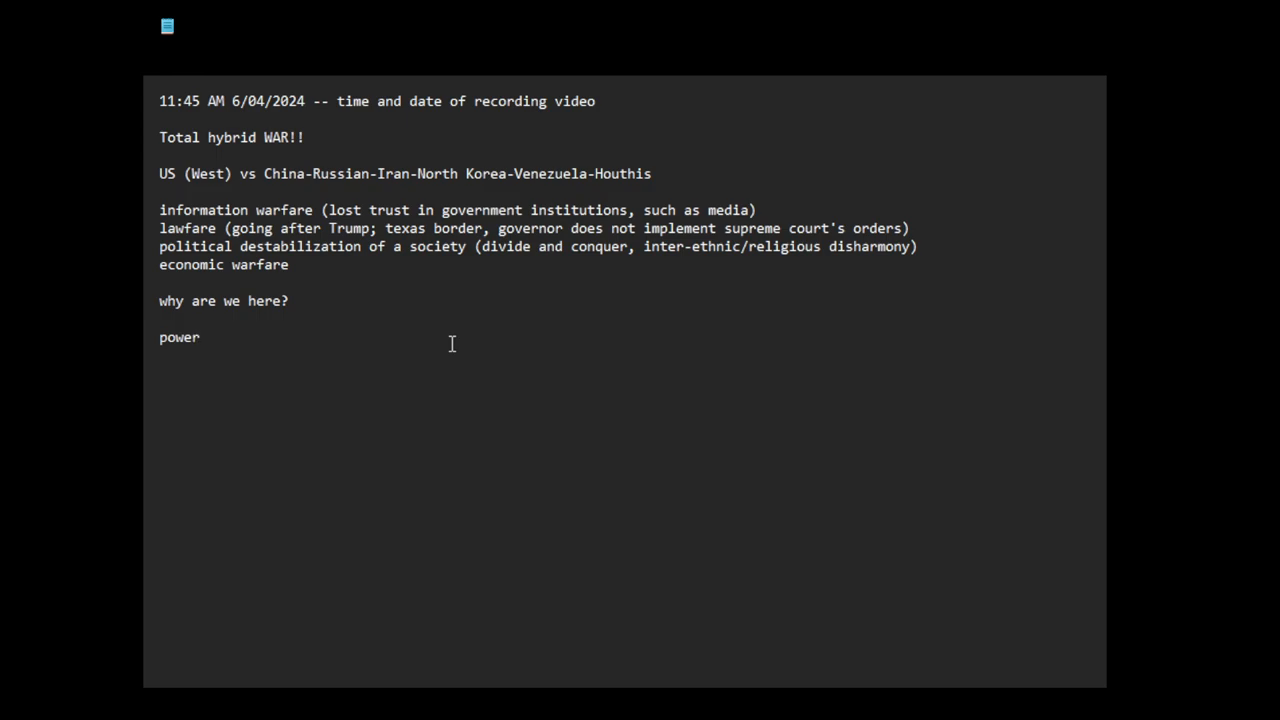
mouse_move(452, 352)
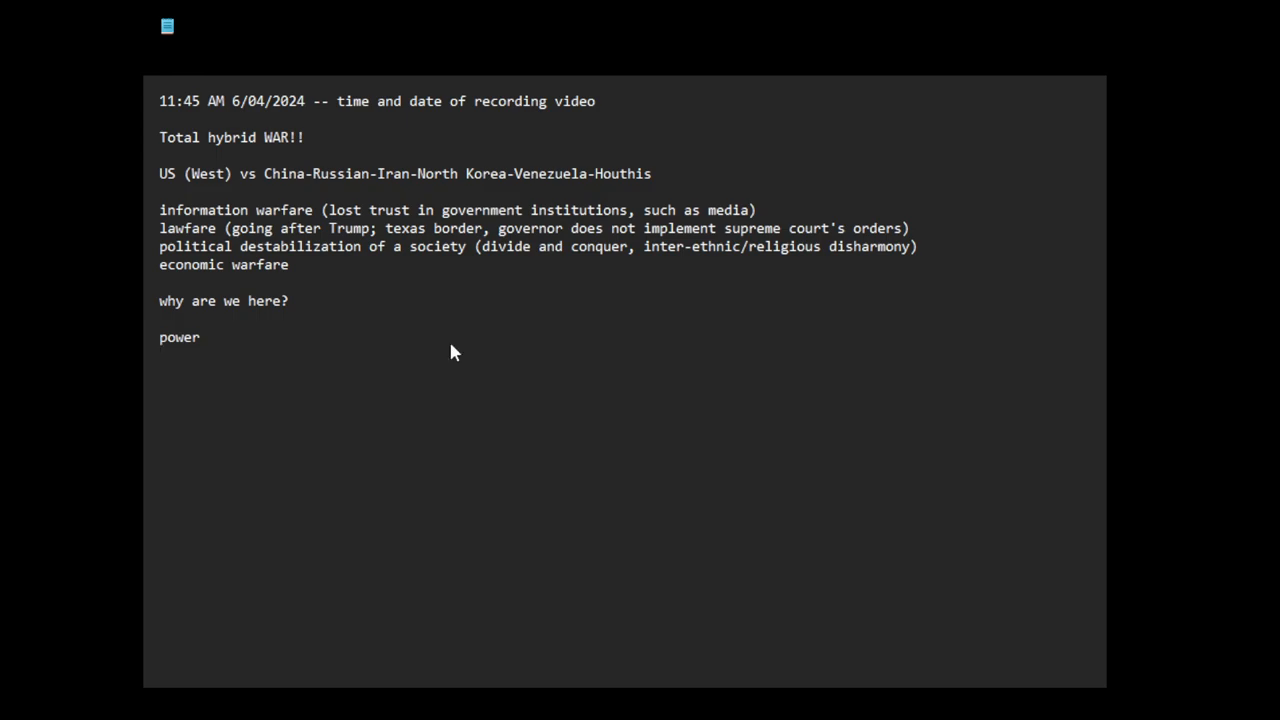